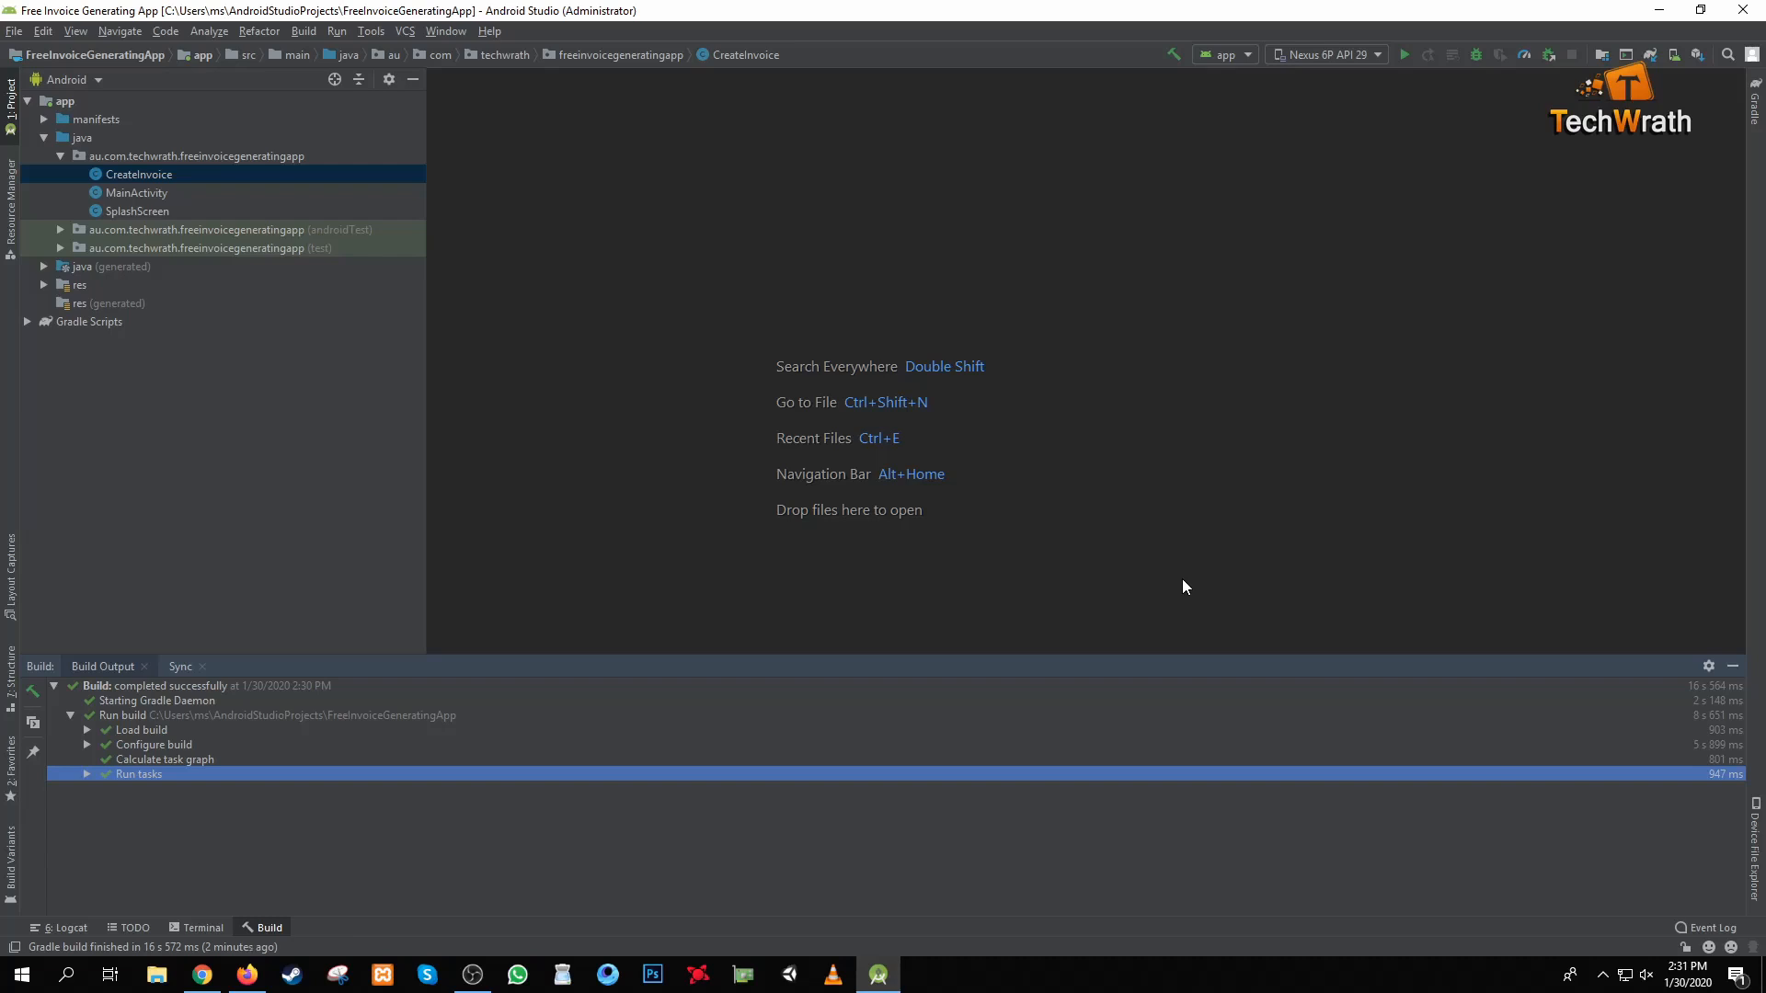
{"action": "mouse_move", "coordinate": [636, 344]}
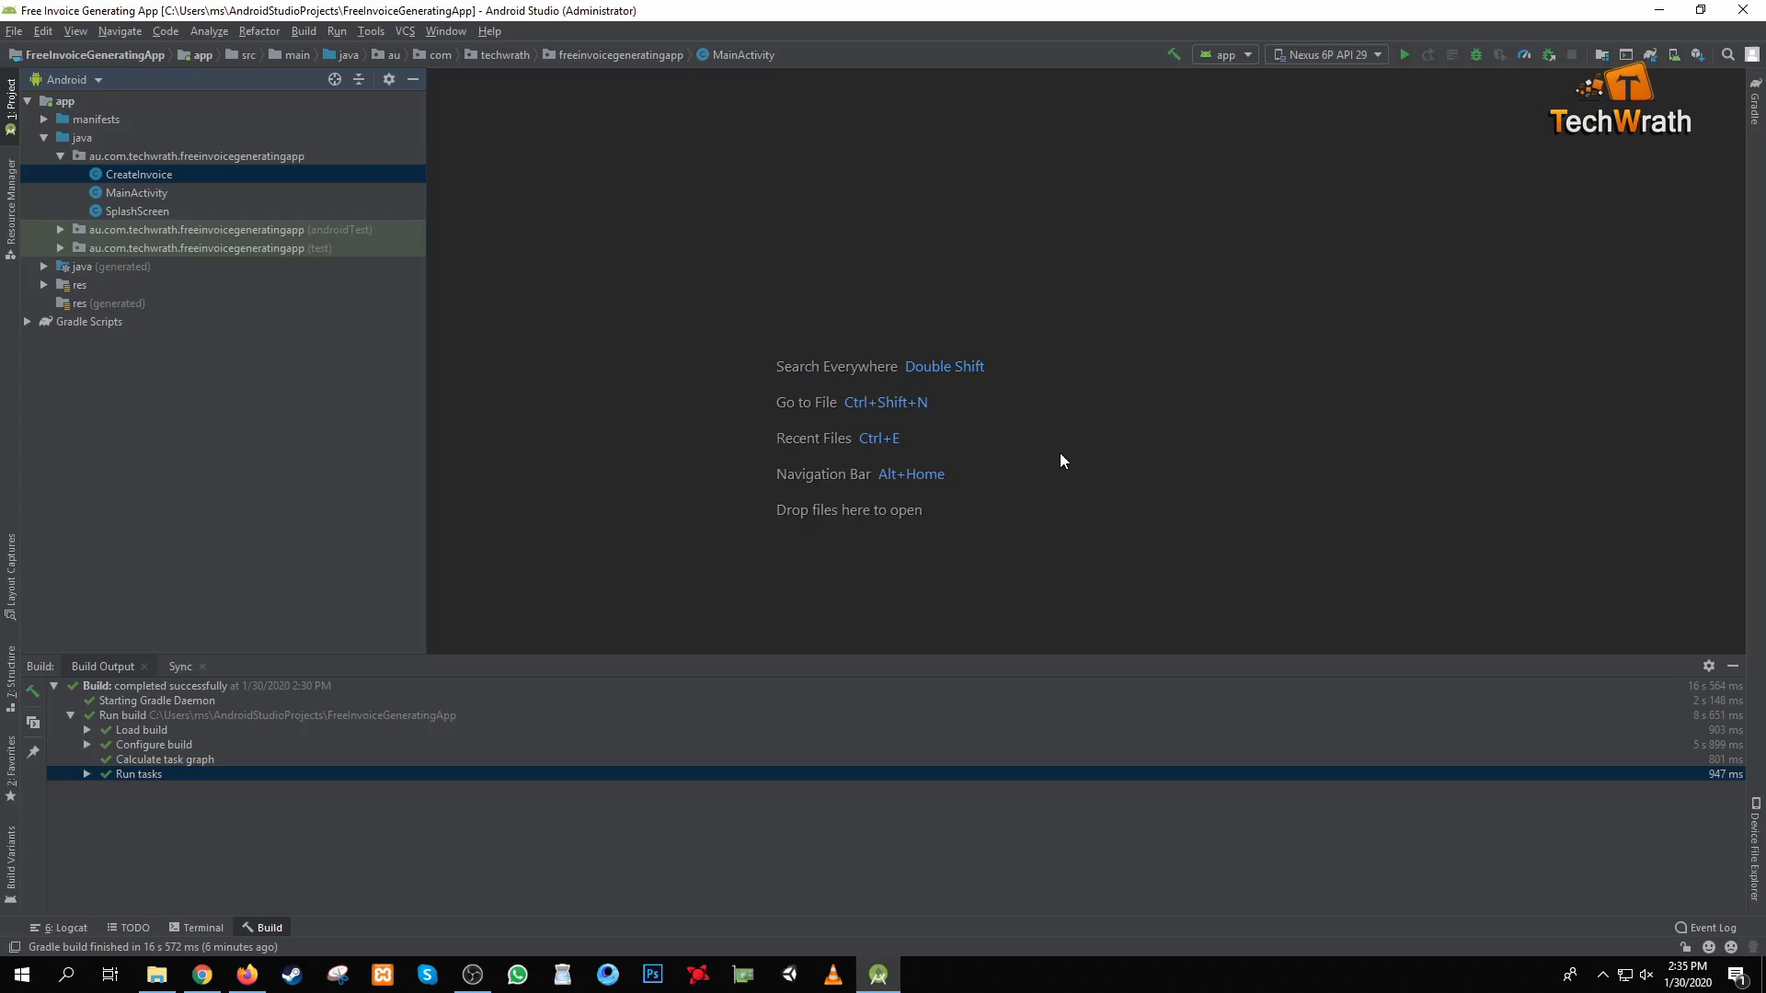
Step: Open MainActivity.java for editing from the project tree
{"action": "left_click", "coordinate": [134, 194]}
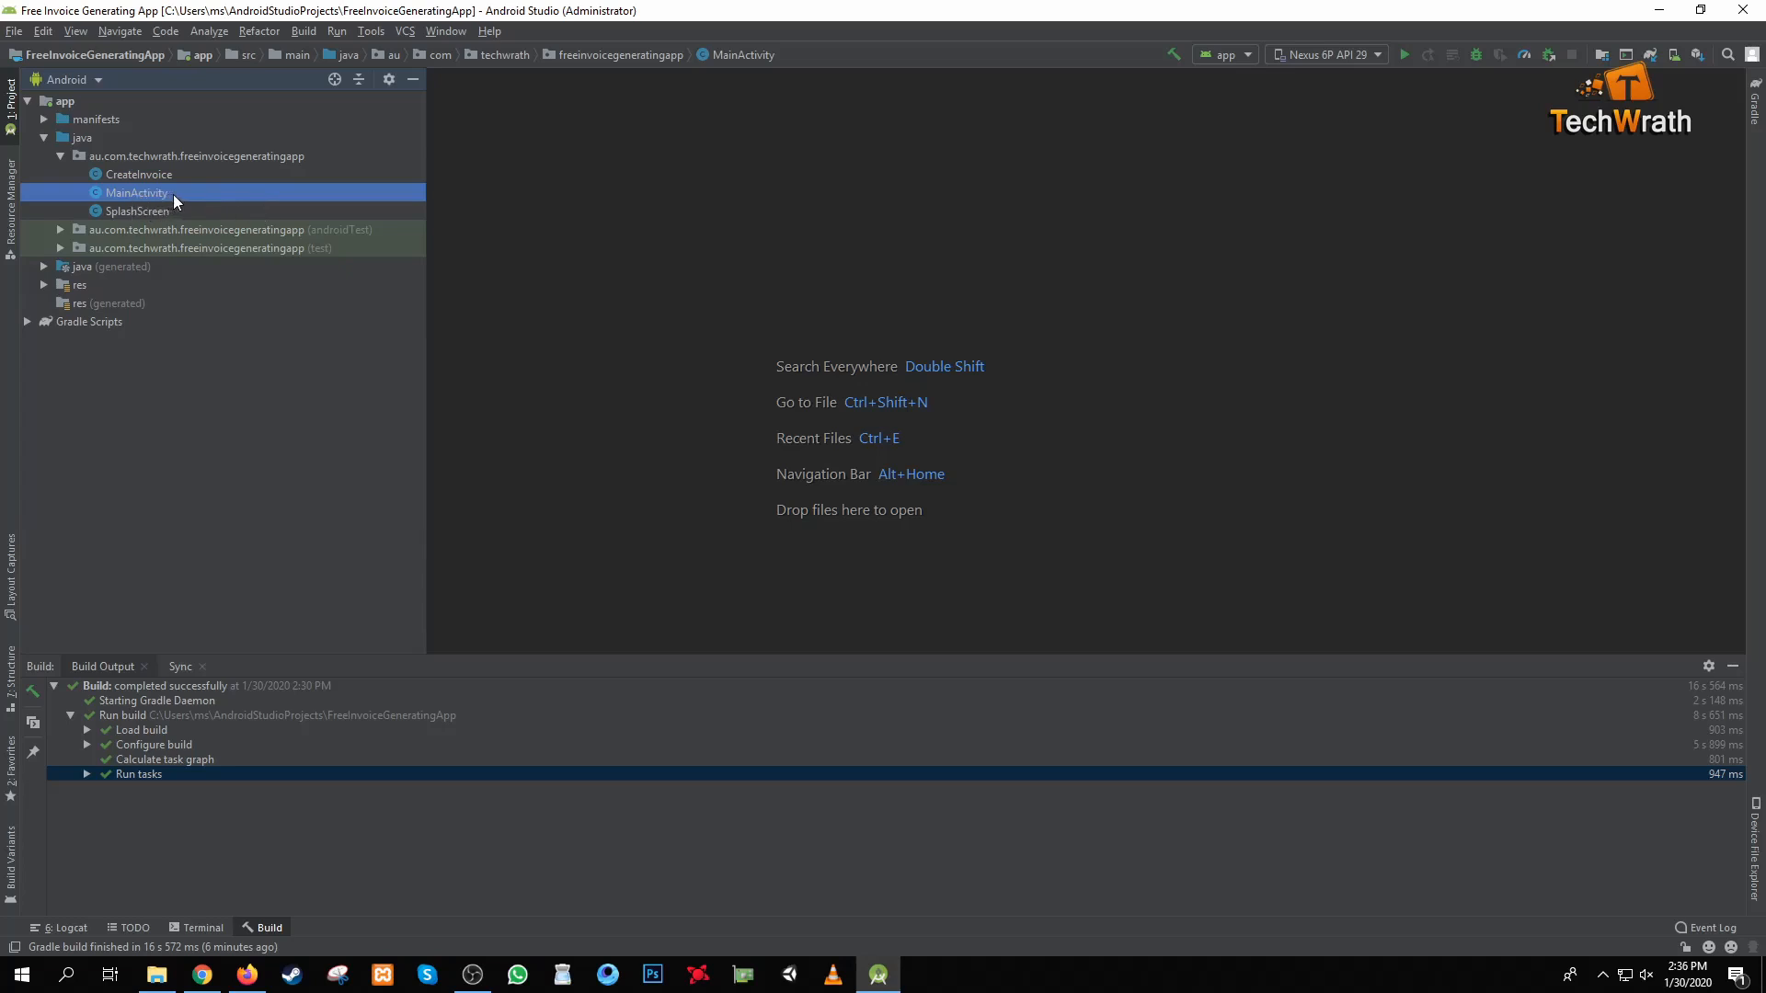
{"action": "left_click", "coordinate": [136, 209]}
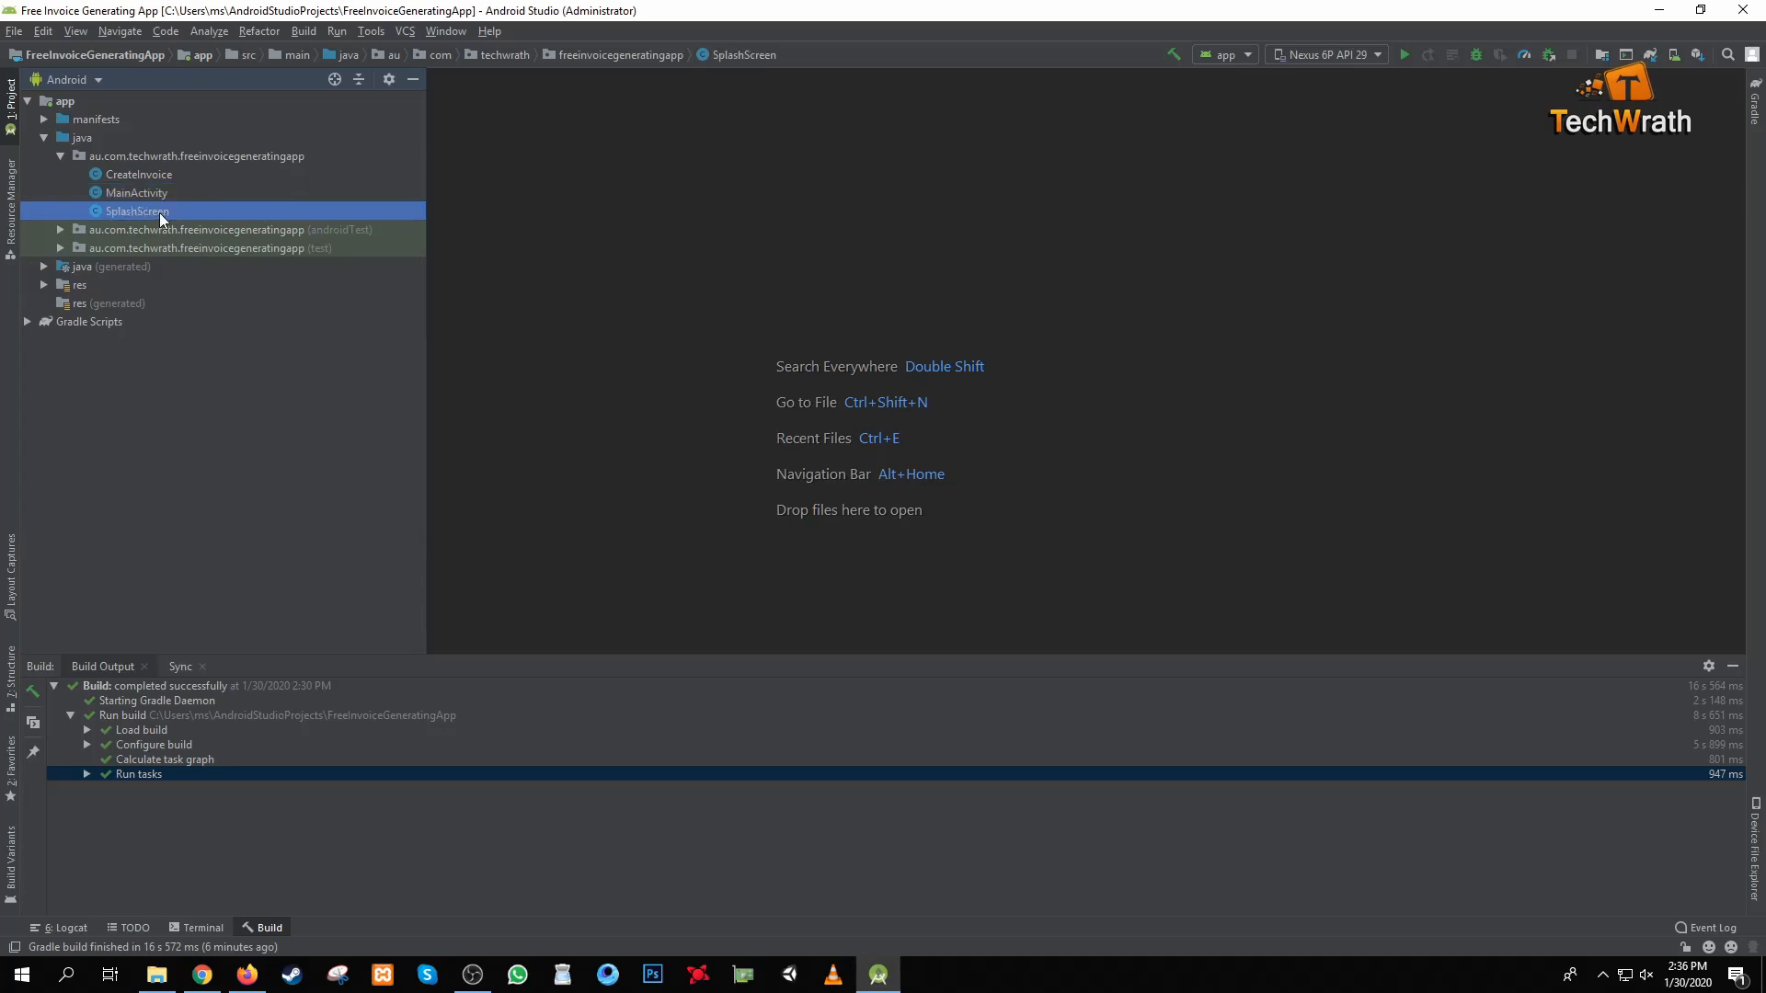
{"action": "left_click", "coordinate": [134, 193]}
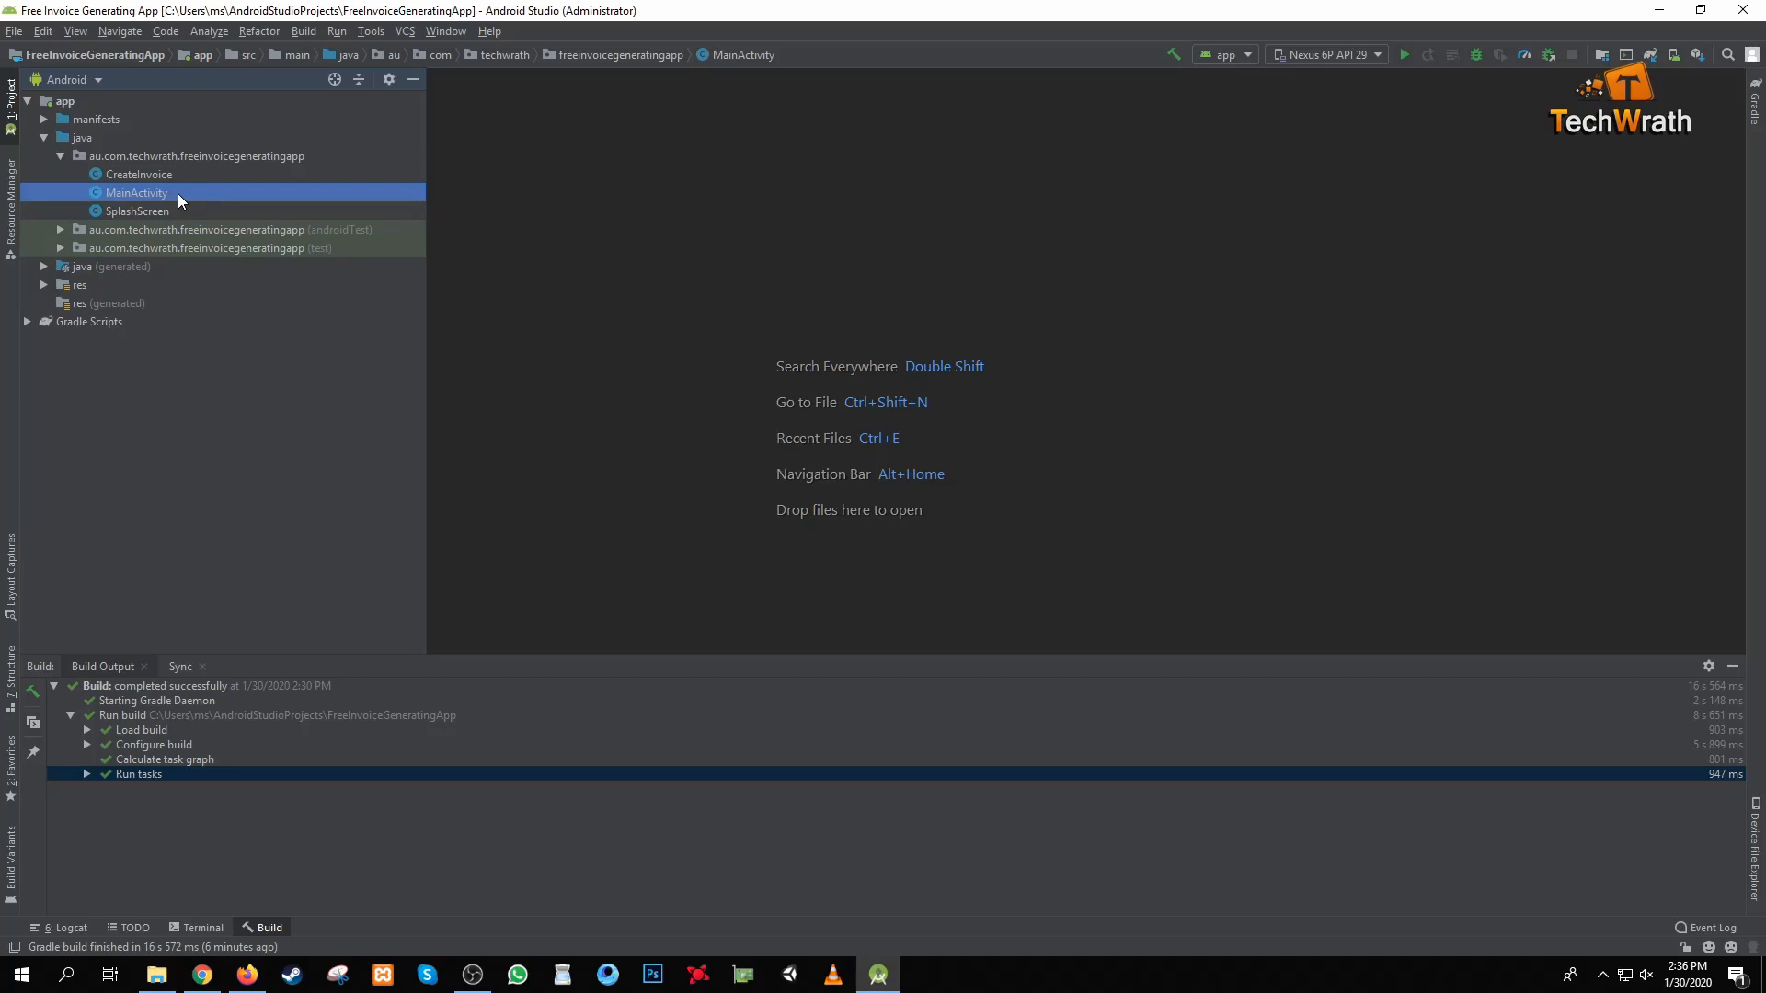
{"action": "mouse_move", "coordinate": [190, 201]}
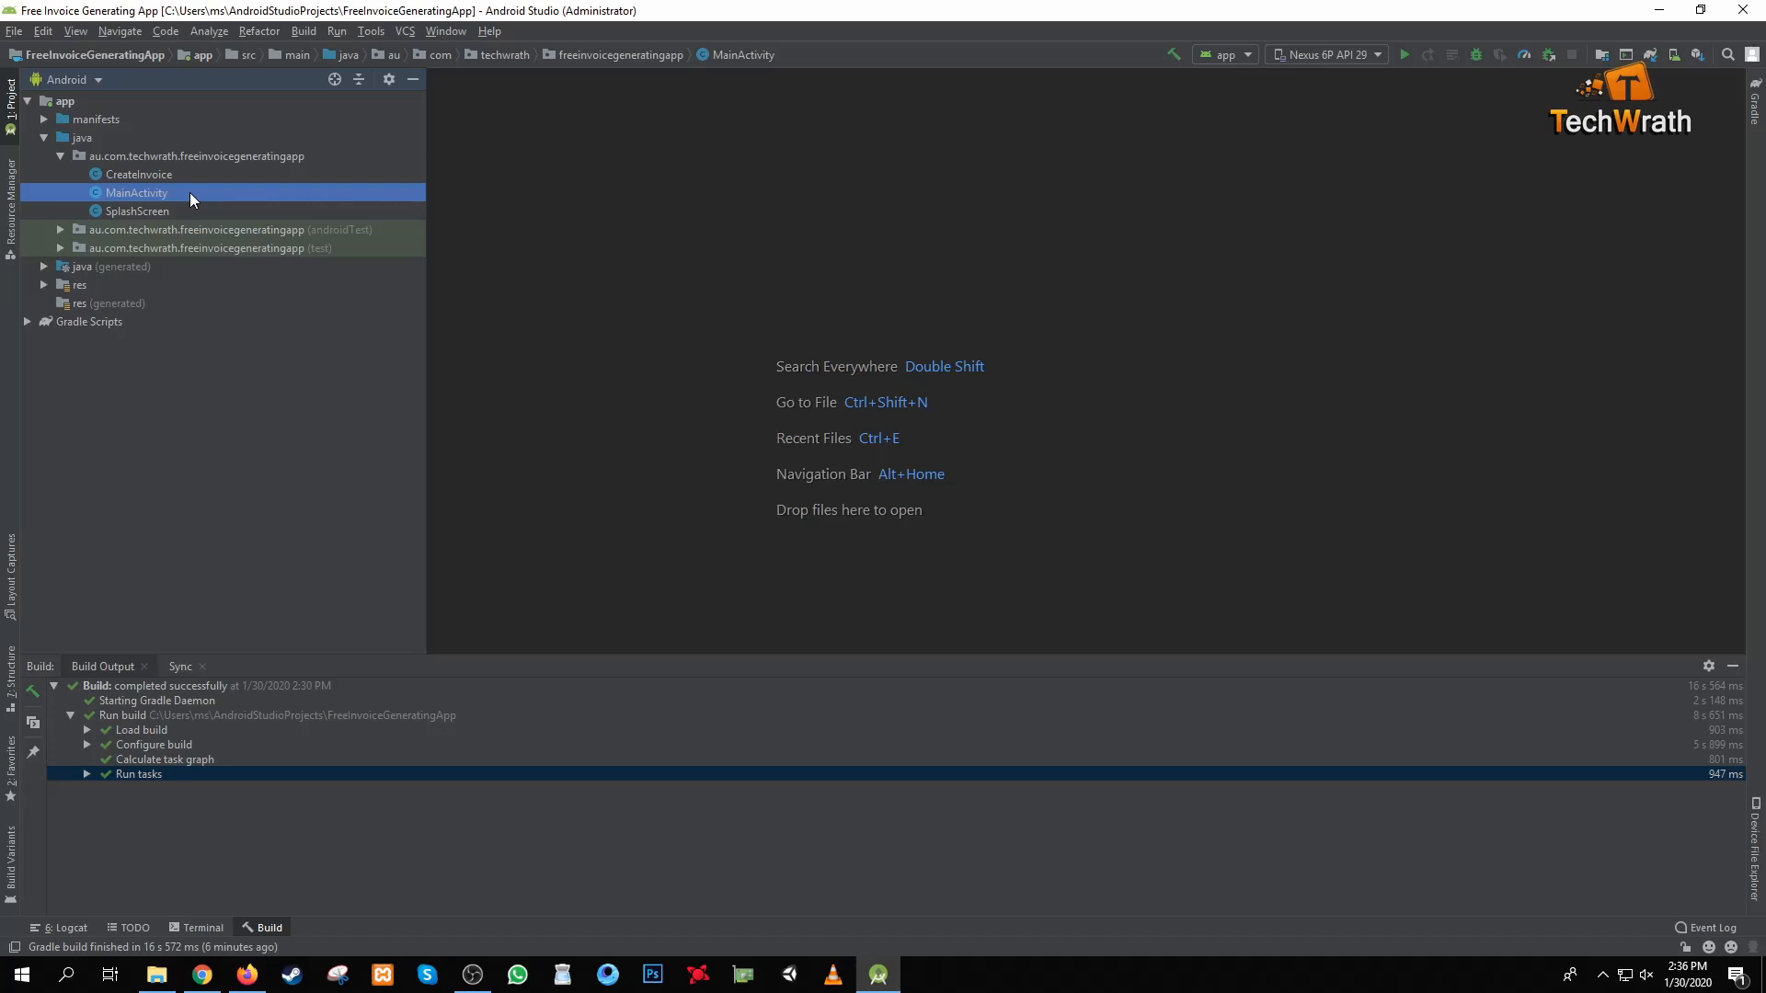
{"action": "mouse_move", "coordinate": [189, 199]}
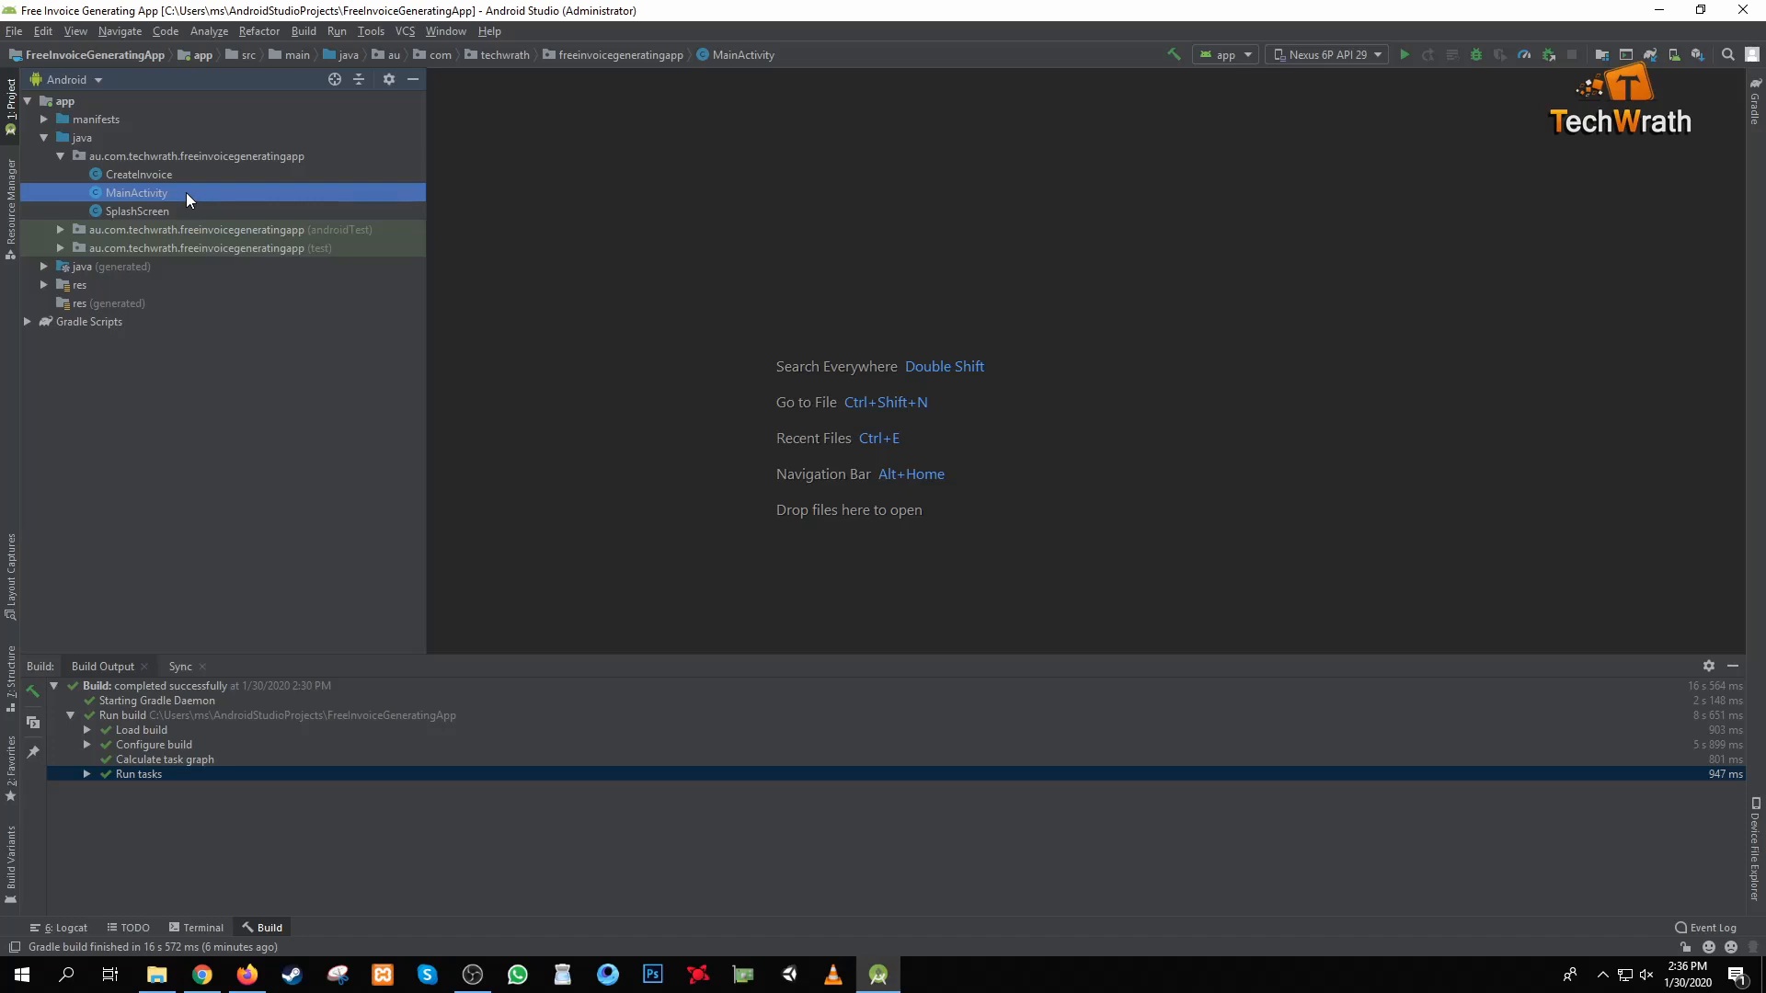
{"action": "double_click", "coordinate": [134, 193]}
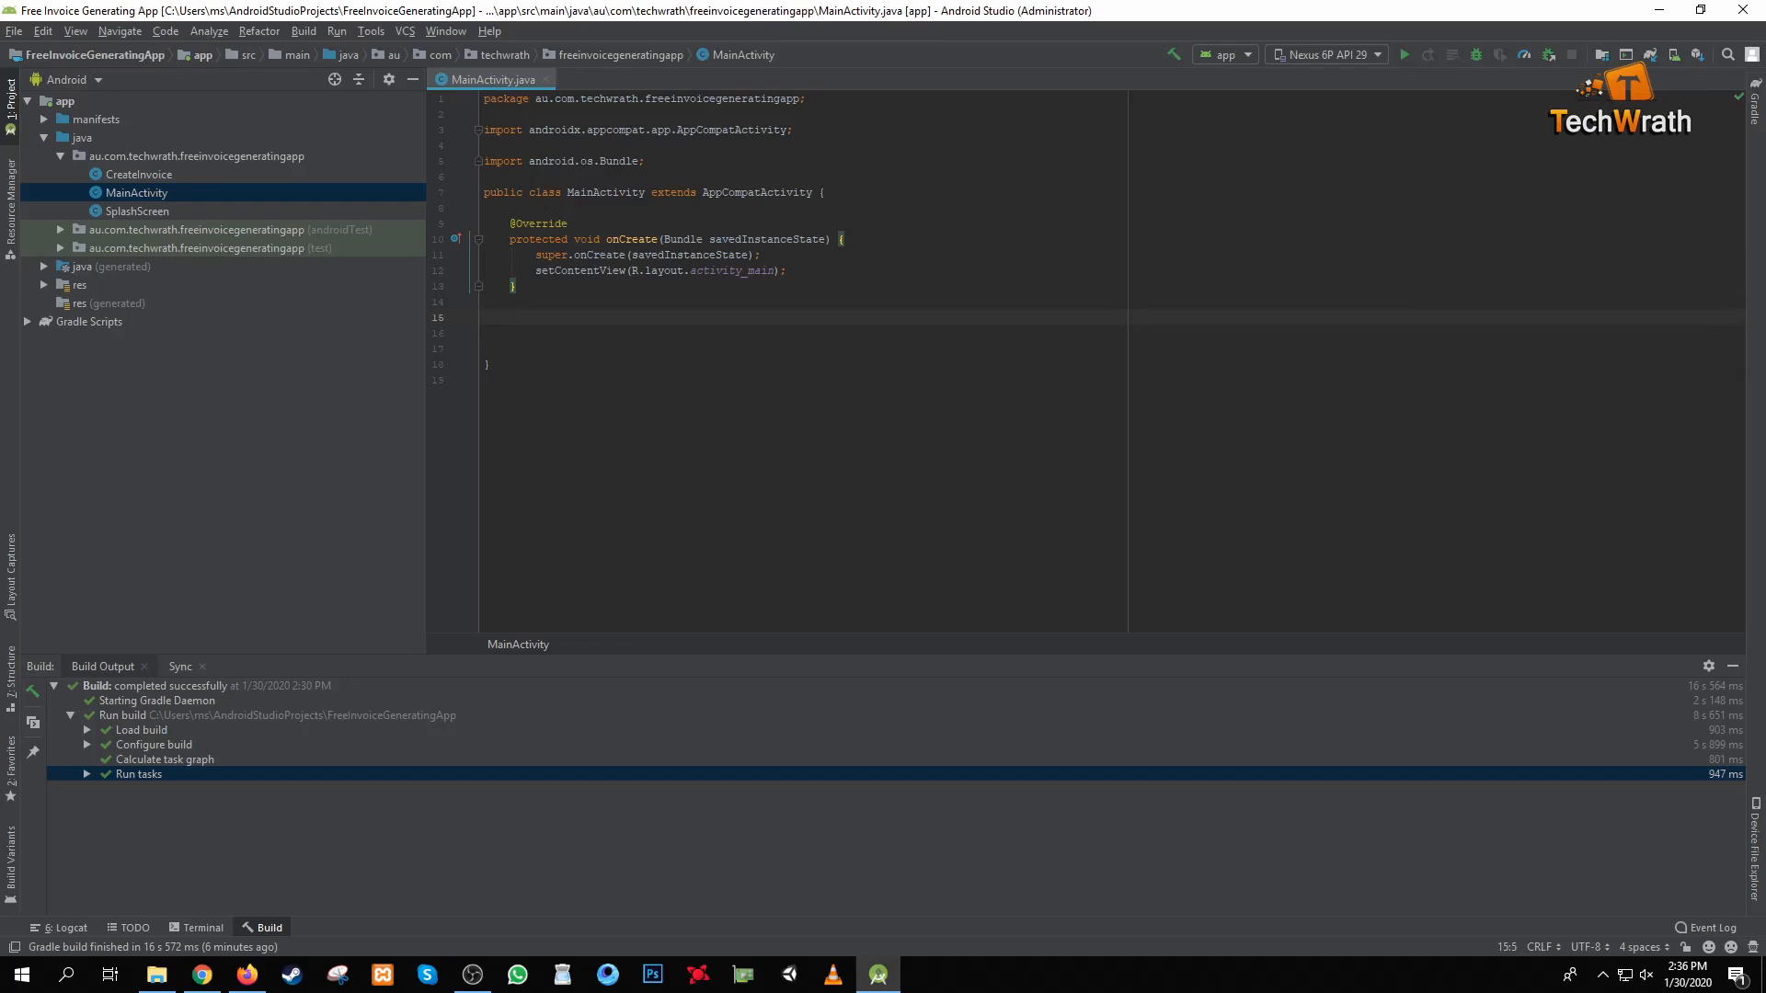
Step: Add an onBackPressed override with super.onBackPressed() commented out
{"action": "type", "text": "onbackPressed() {"}
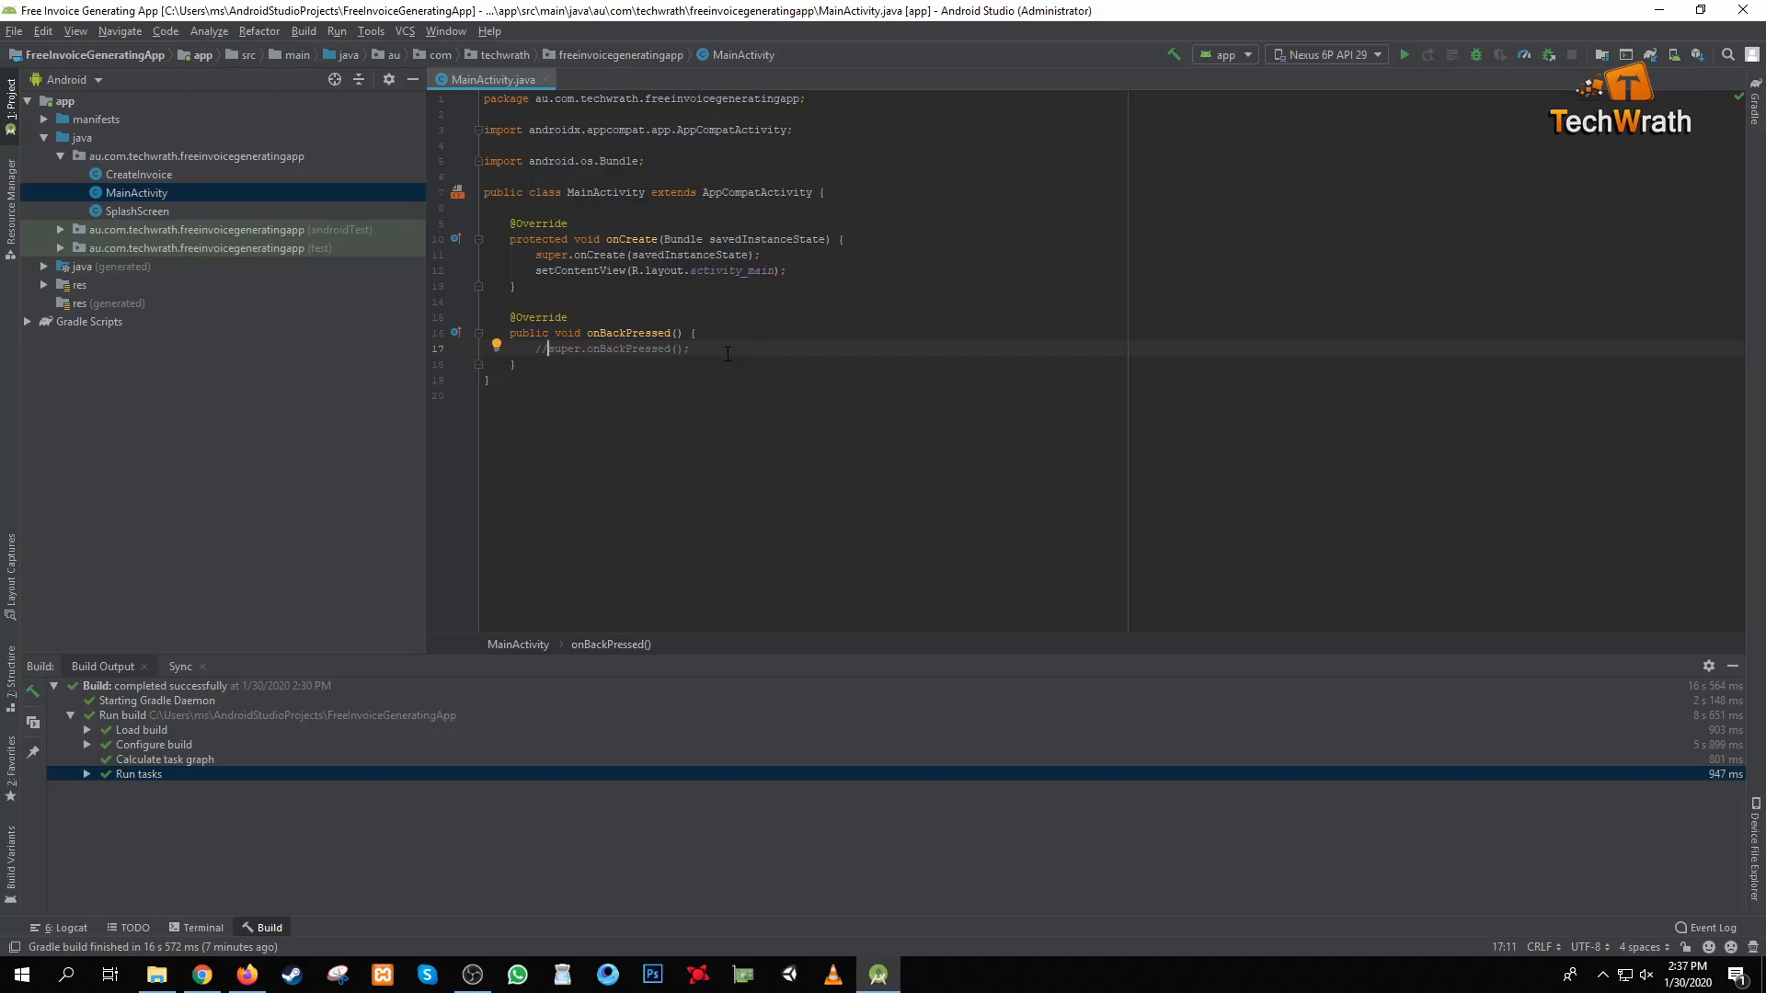
{"action": "key", "text": "enter"}
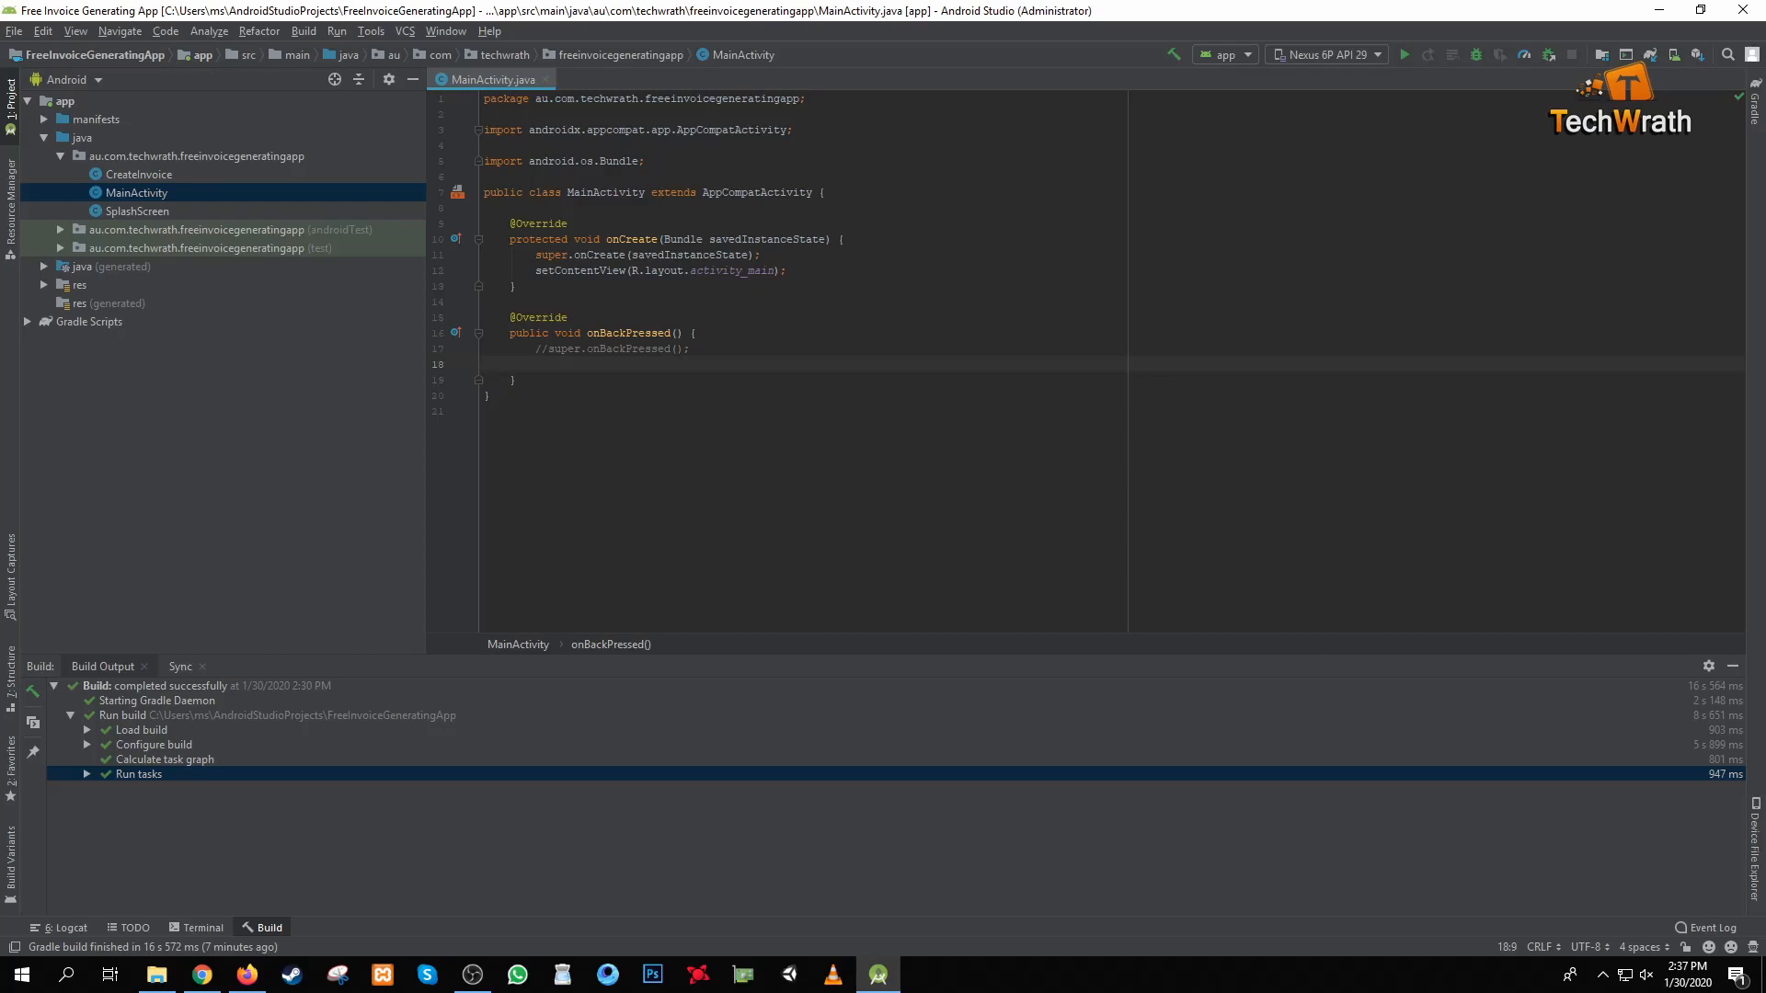
Step: Begin Toast.makeText with getApplicationContext() as the context, importing Toast
{"action": "type", "text": "Toast"}
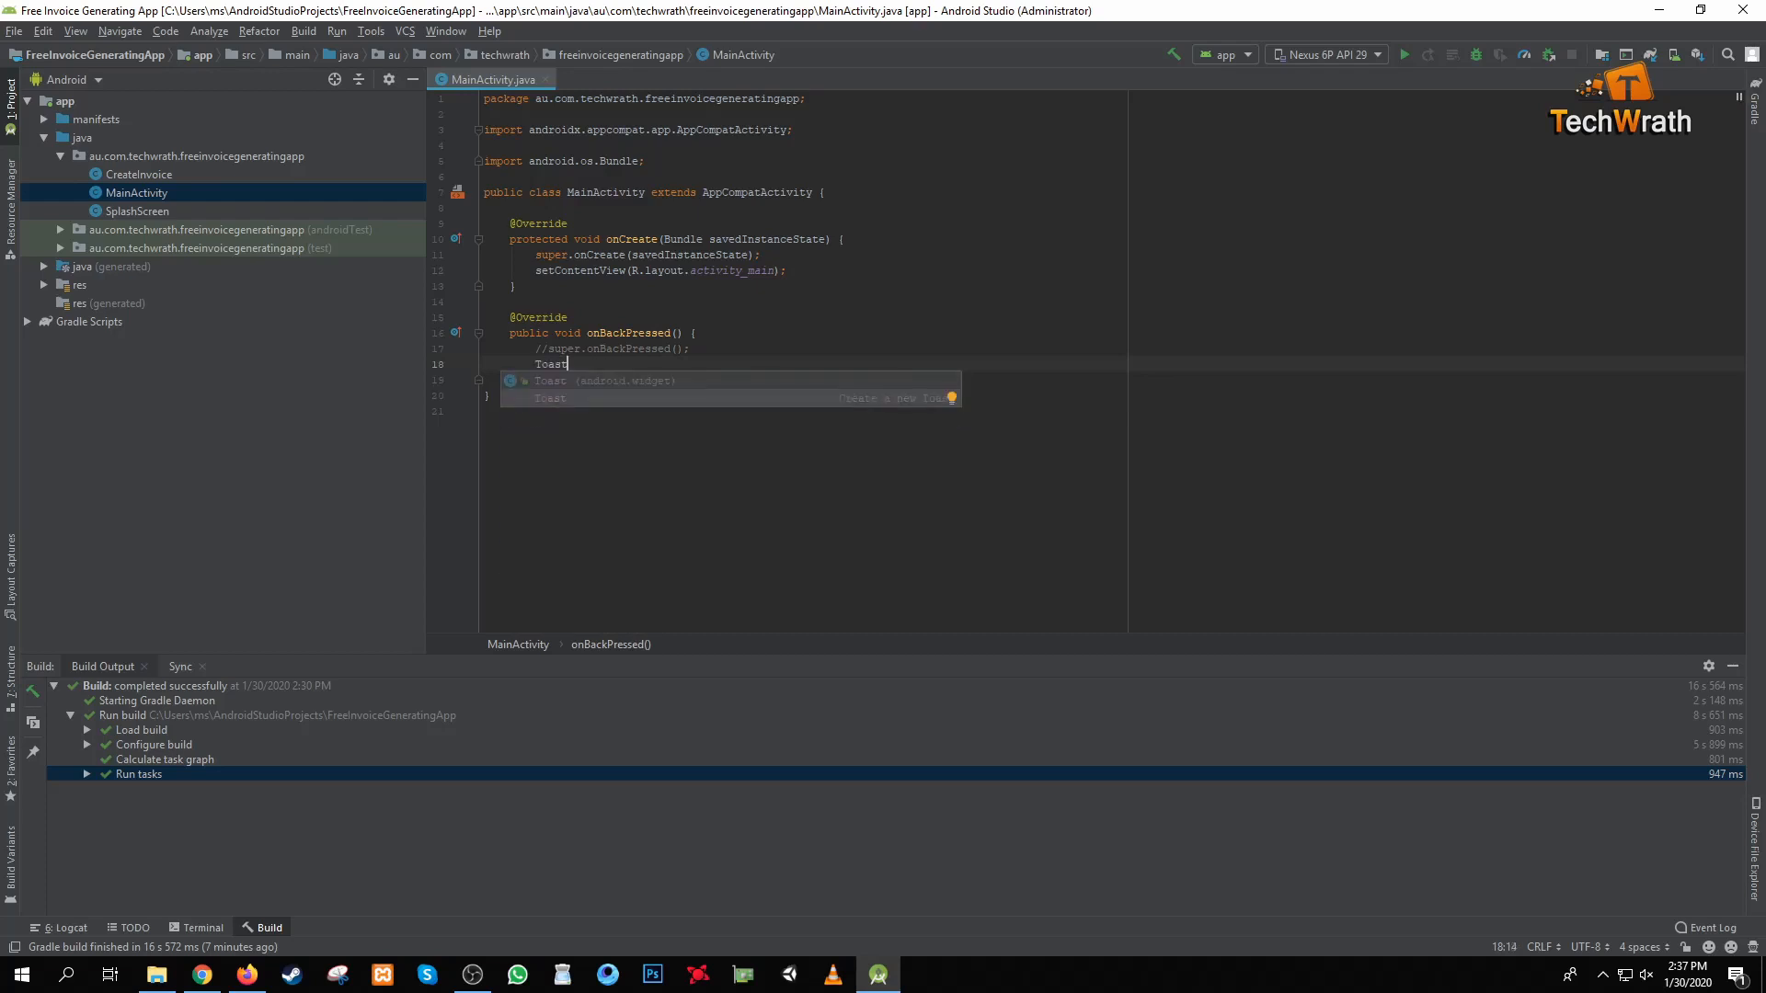
{"action": "type", "text": ".makeText("}
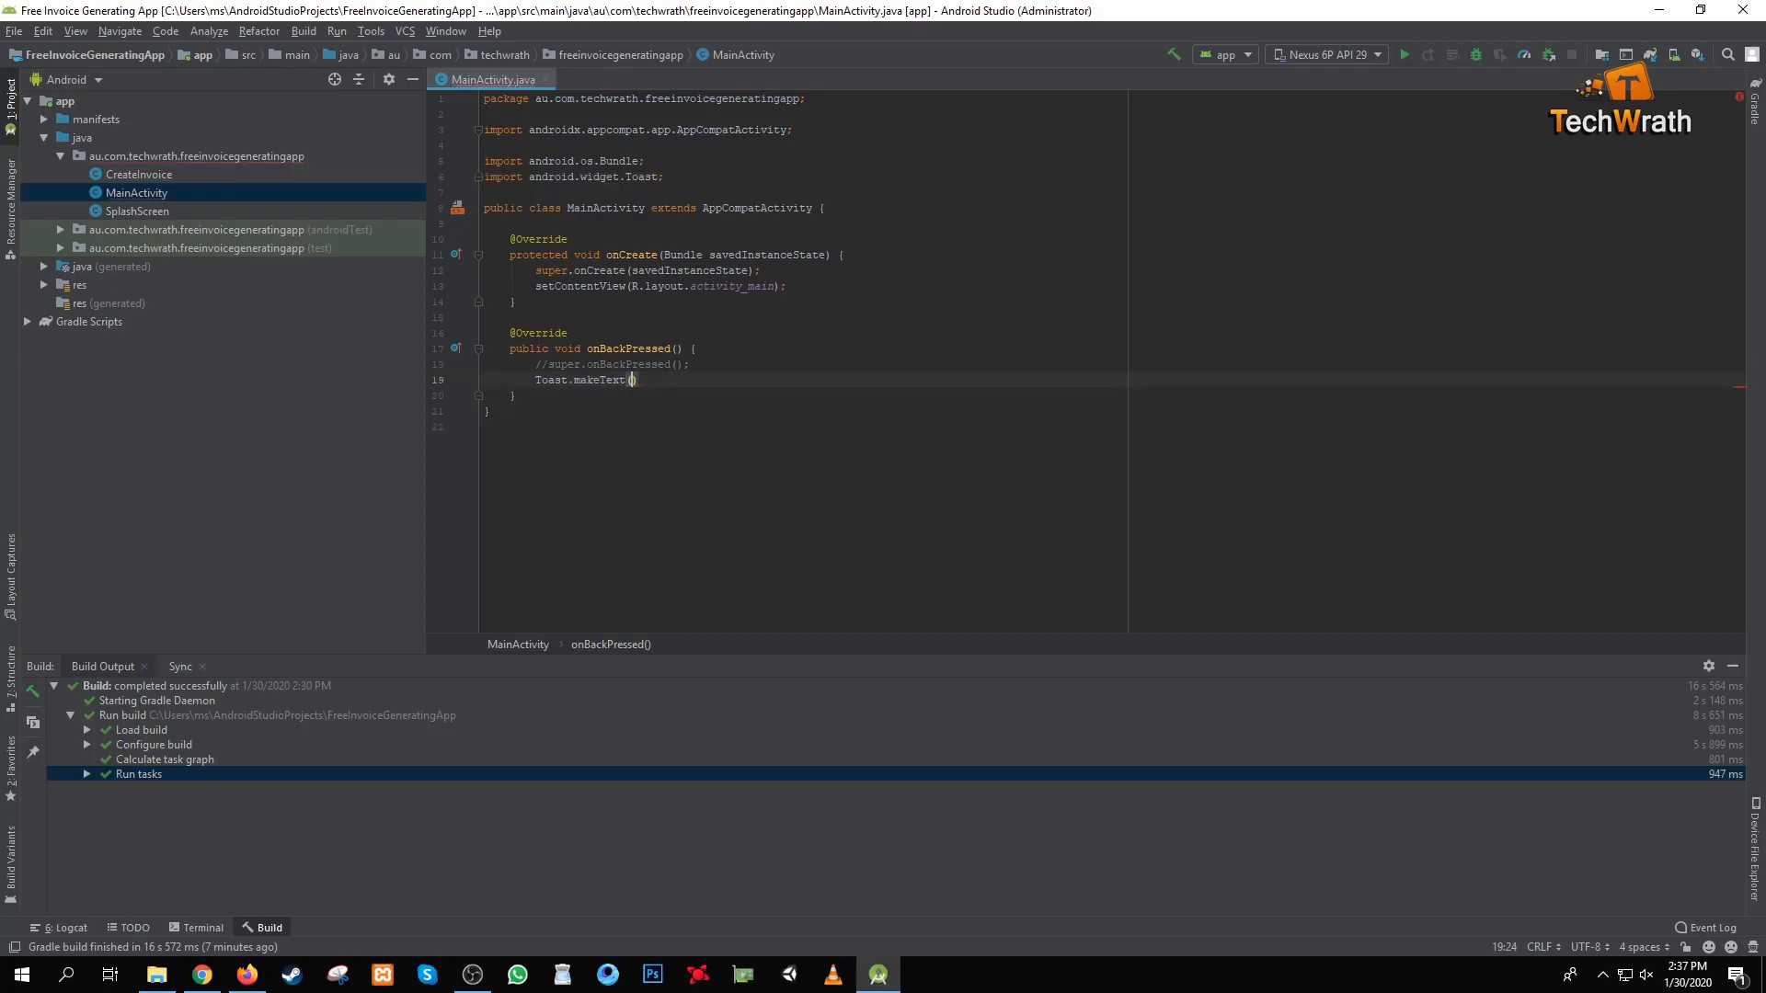
{"action": "type", "text": "("}
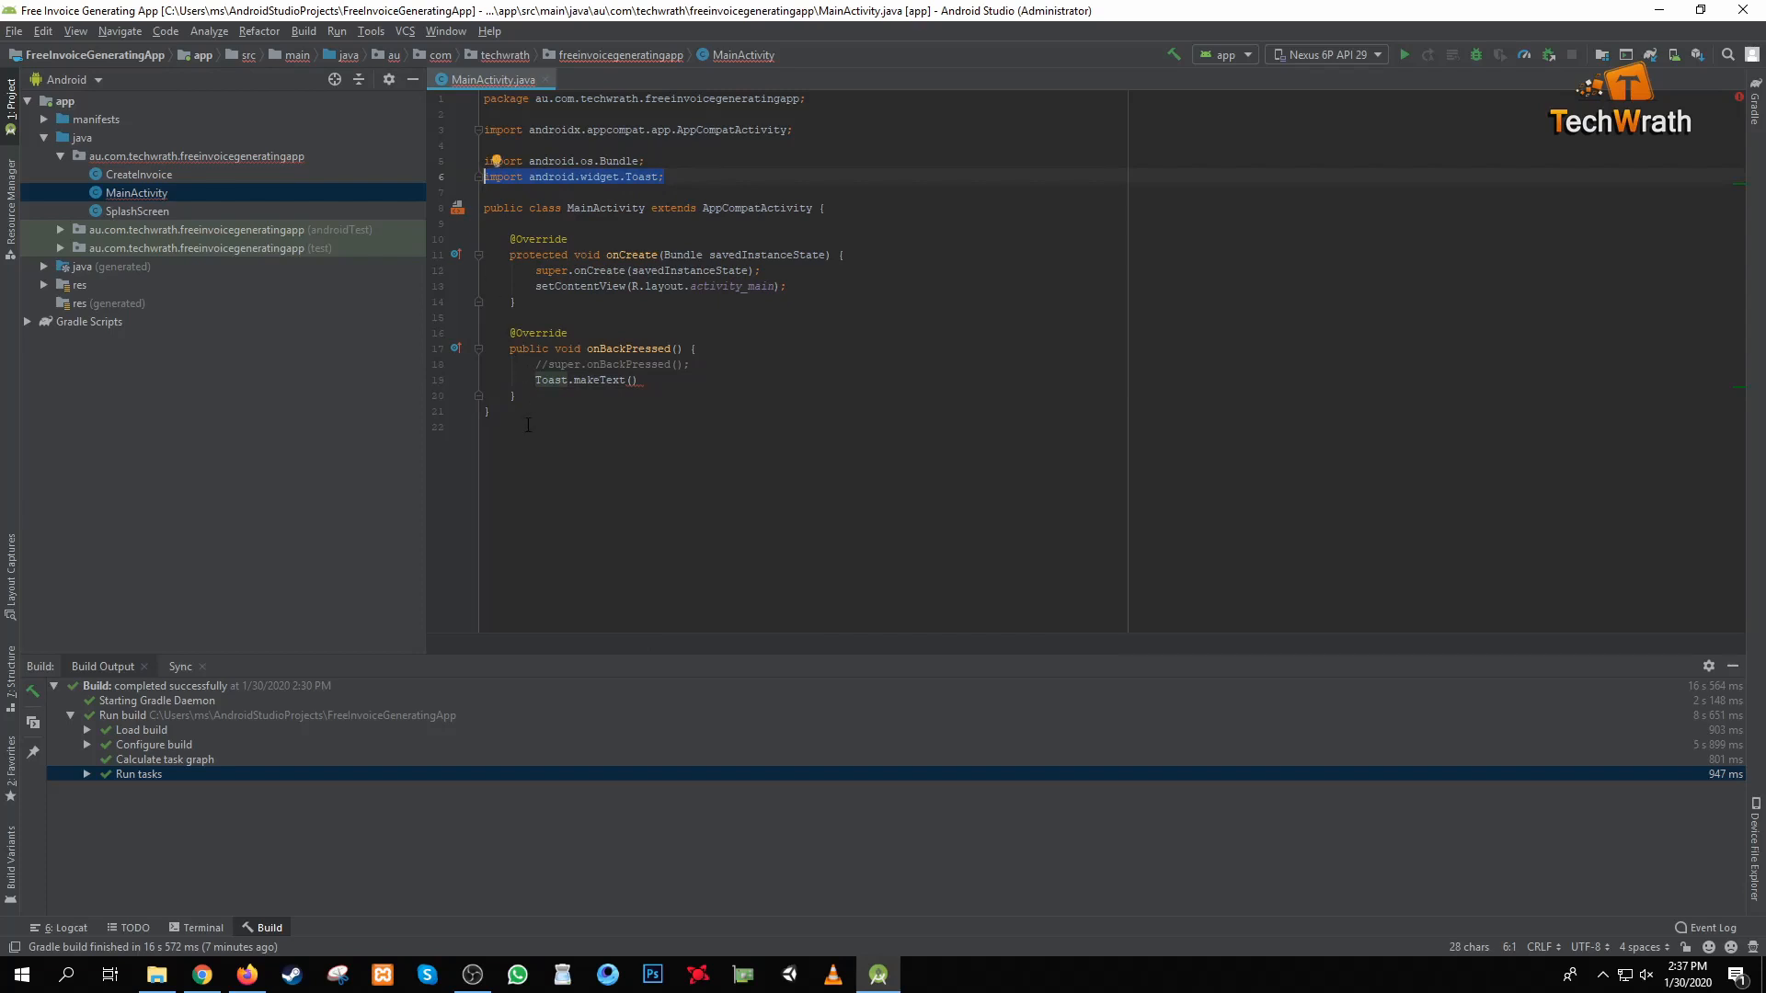
{"action": "left_click", "coordinate": [651, 381]}
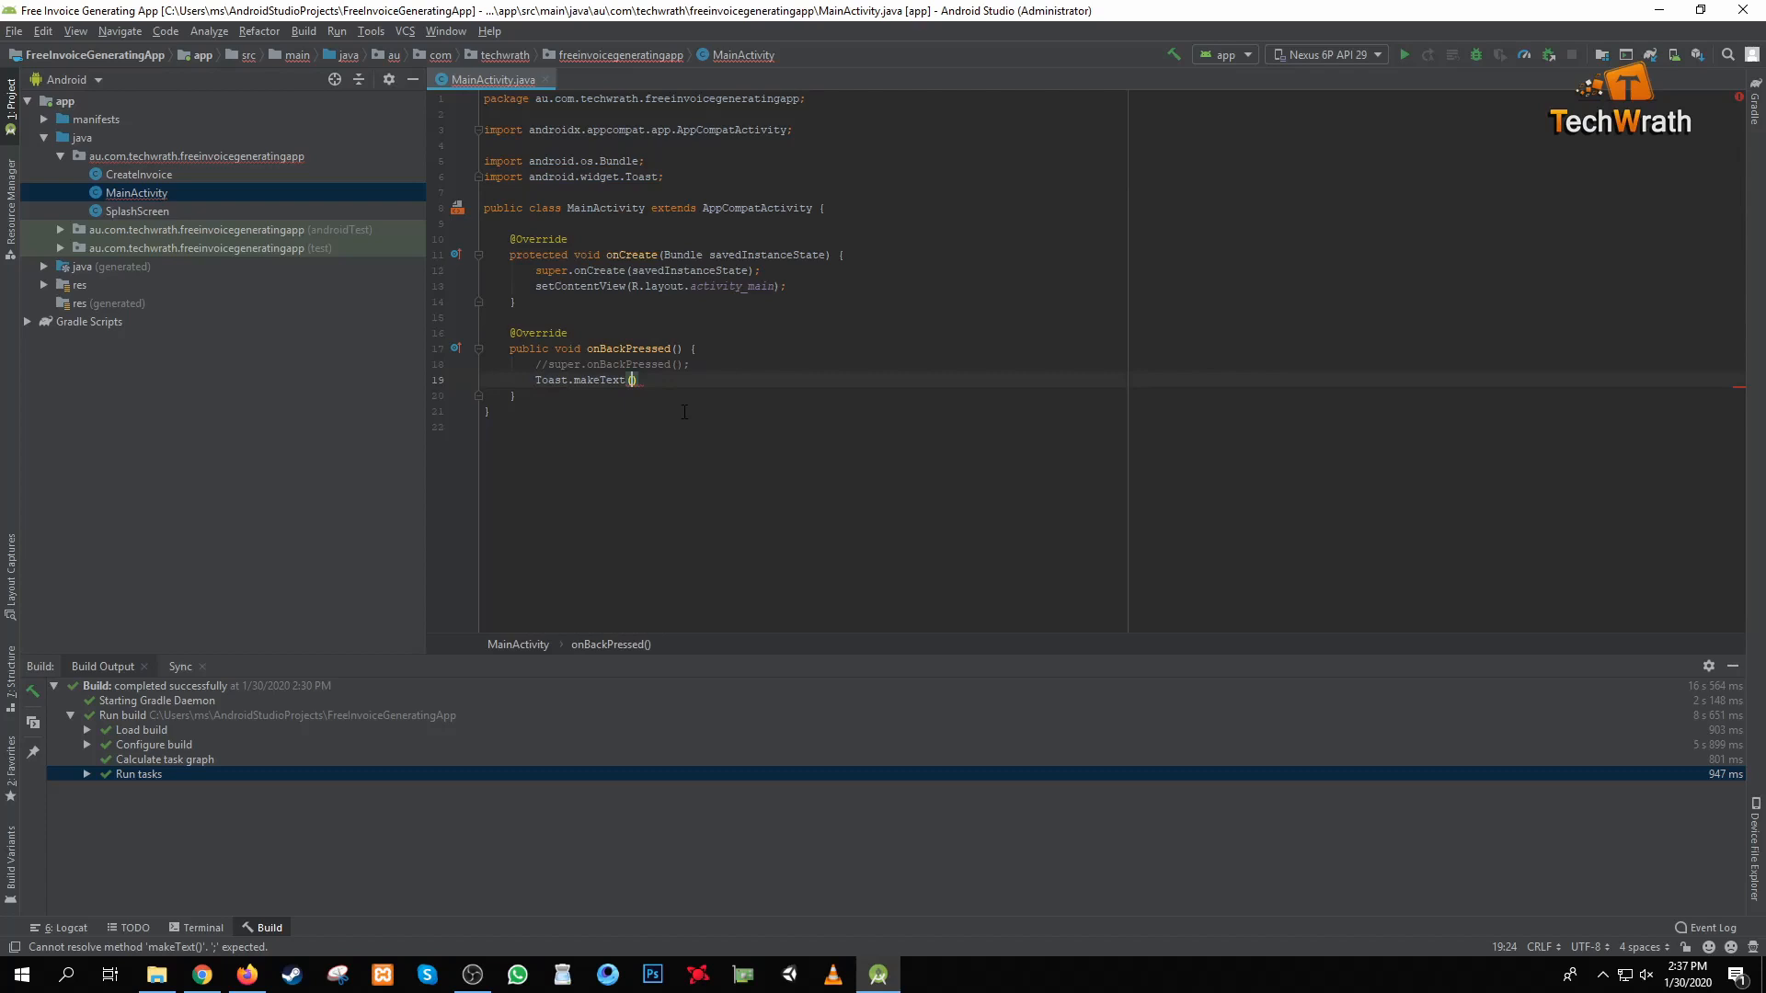
{"action": "type", "text": "get"}
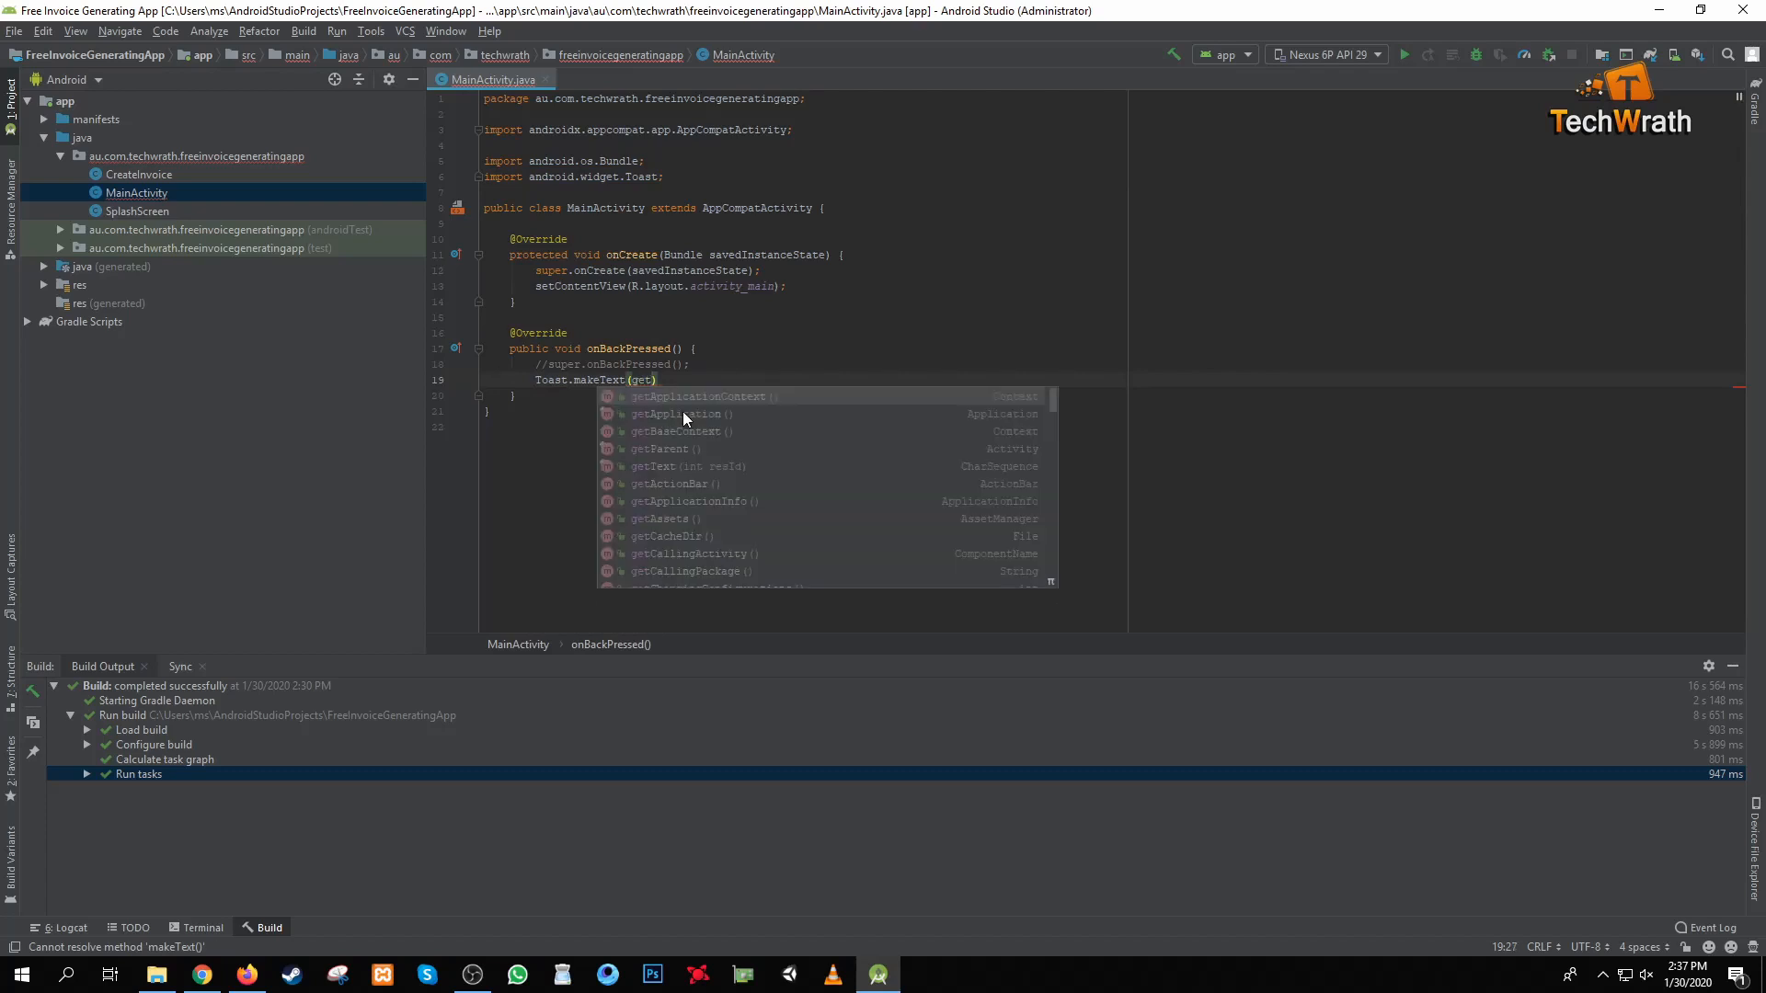
{"action": "left_click", "coordinate": [696, 398]}
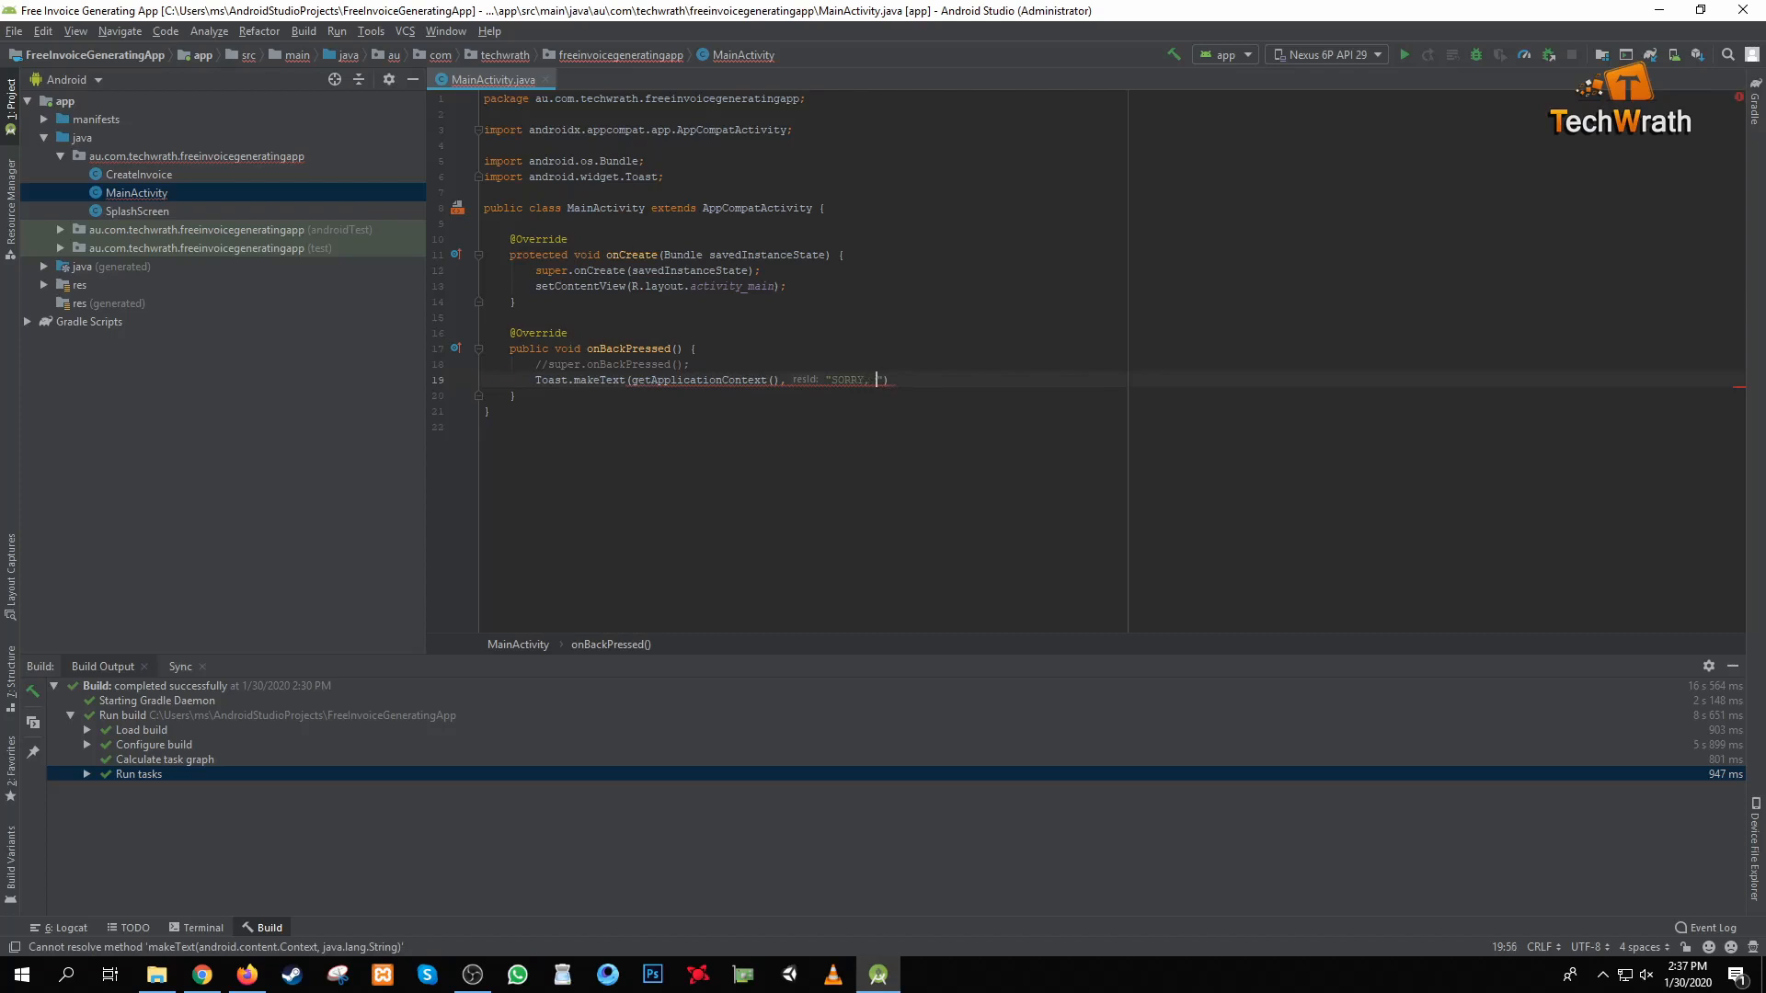
Step: Finish the toast with text "SORRY, YOU CANNOT GO BACK!!!", Toast.LENGTH_SHORT and .show()
{"action": "type", "text": "YOU CANNOT GO"}
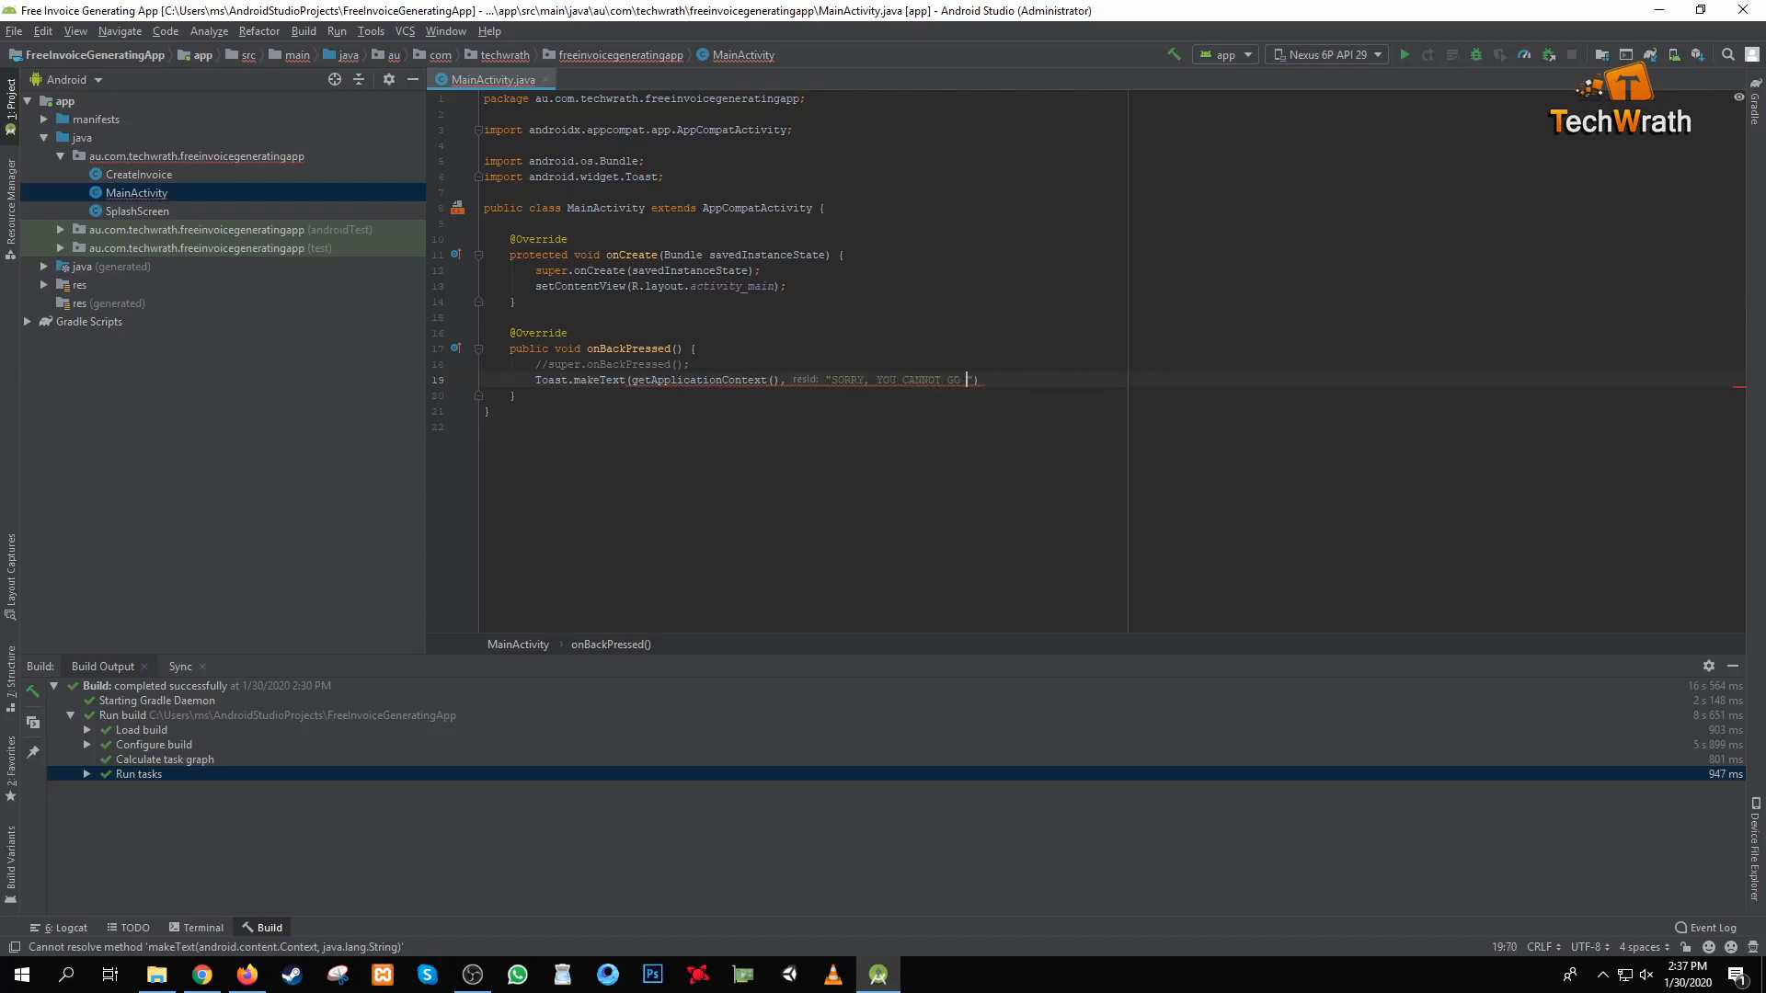
{"action": "type", "text": "BACK!!!"}
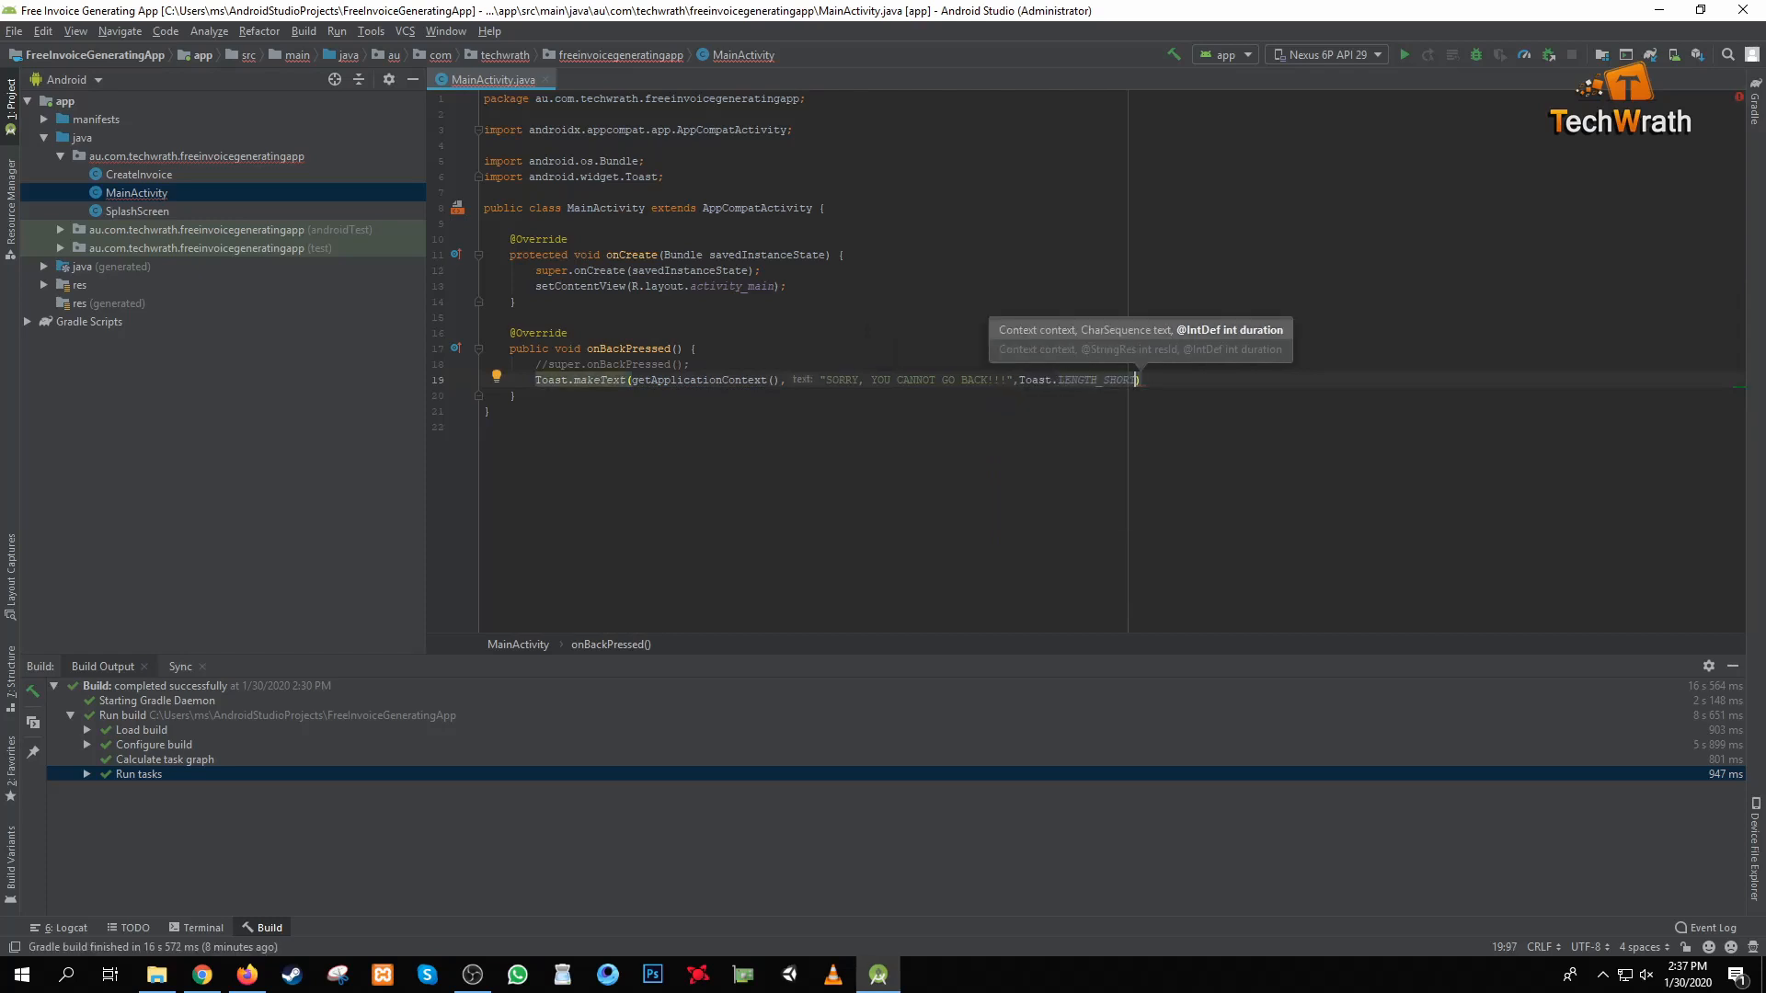
{"action": "type", "text": "("}
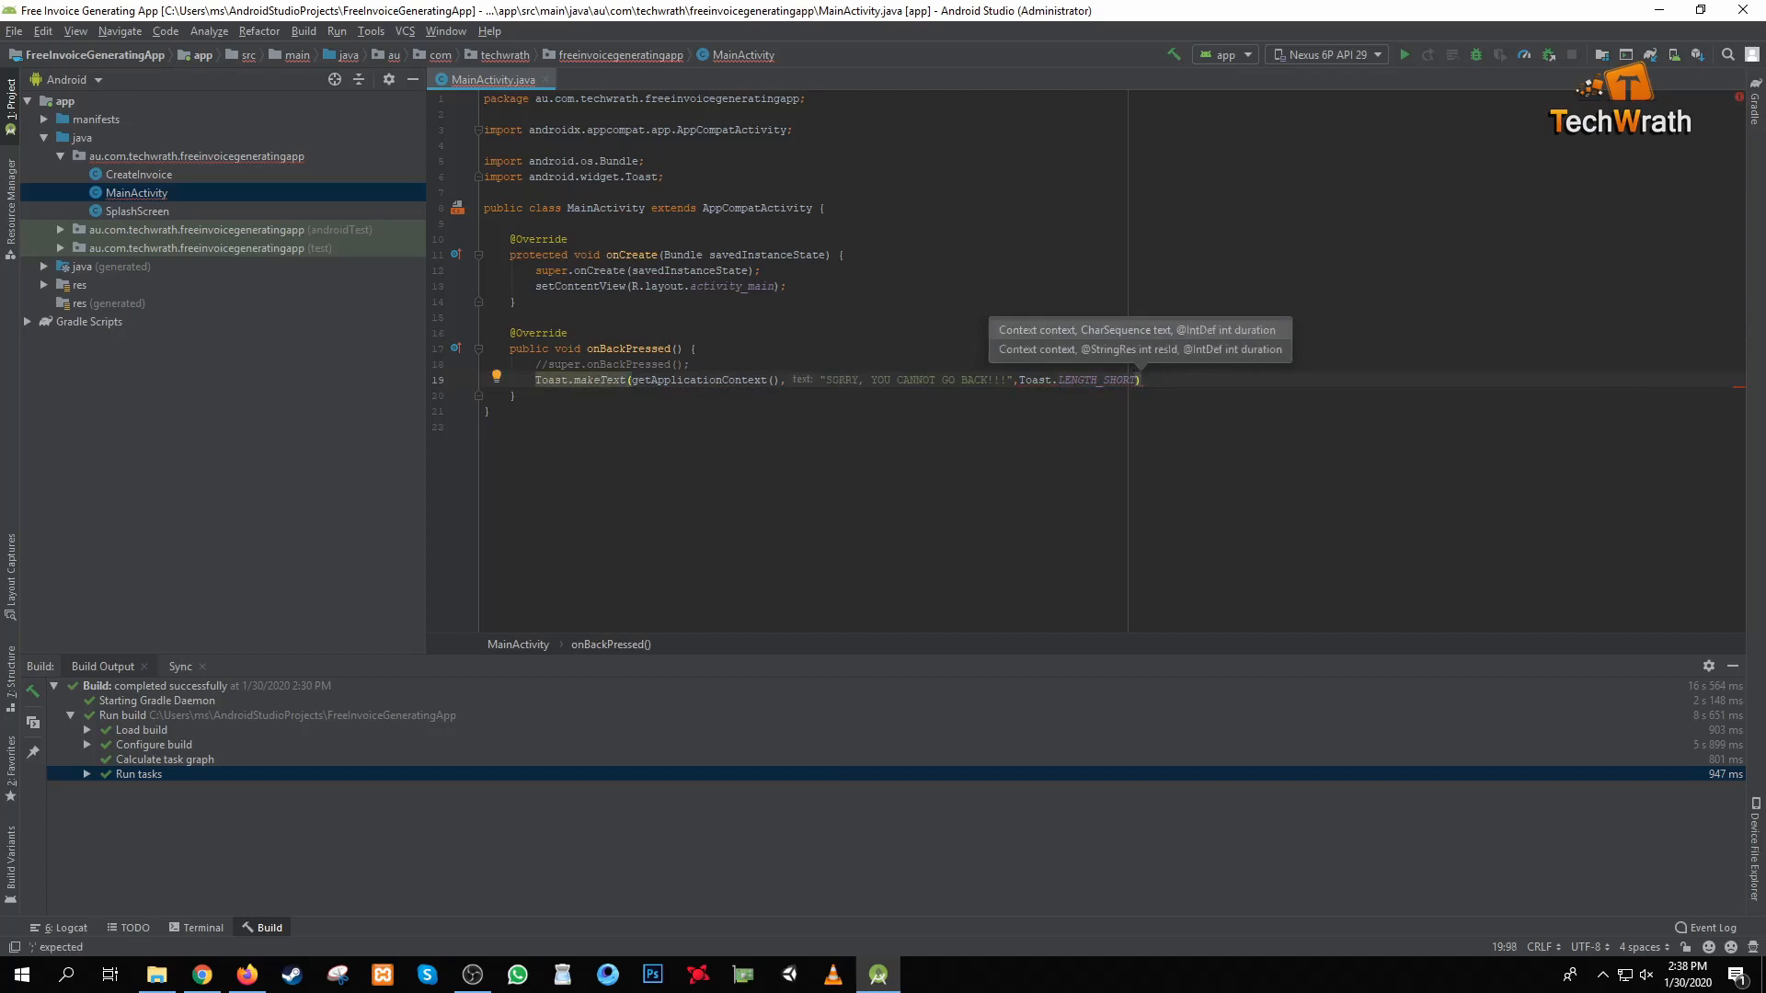
{"action": "type", "text": ".show();"}
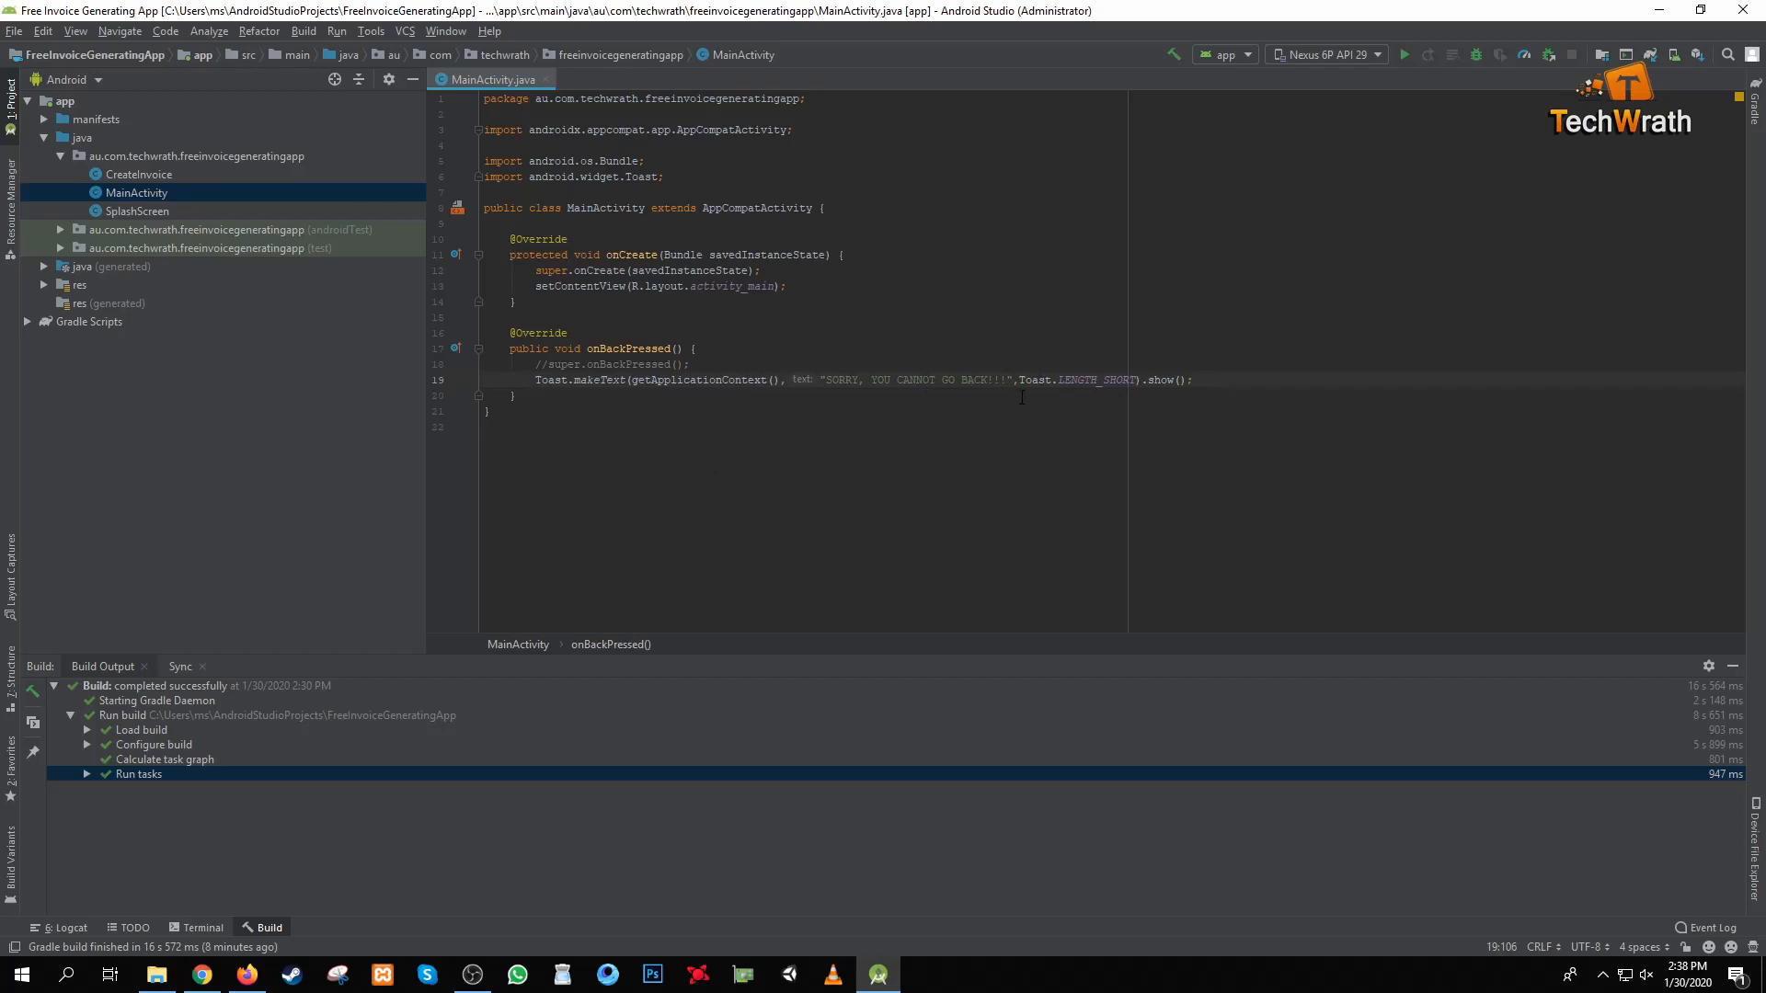
Step: Add the comment "//call in any function or activity you want" and start a Gradle build
{"action": "key", "text": "enter"}
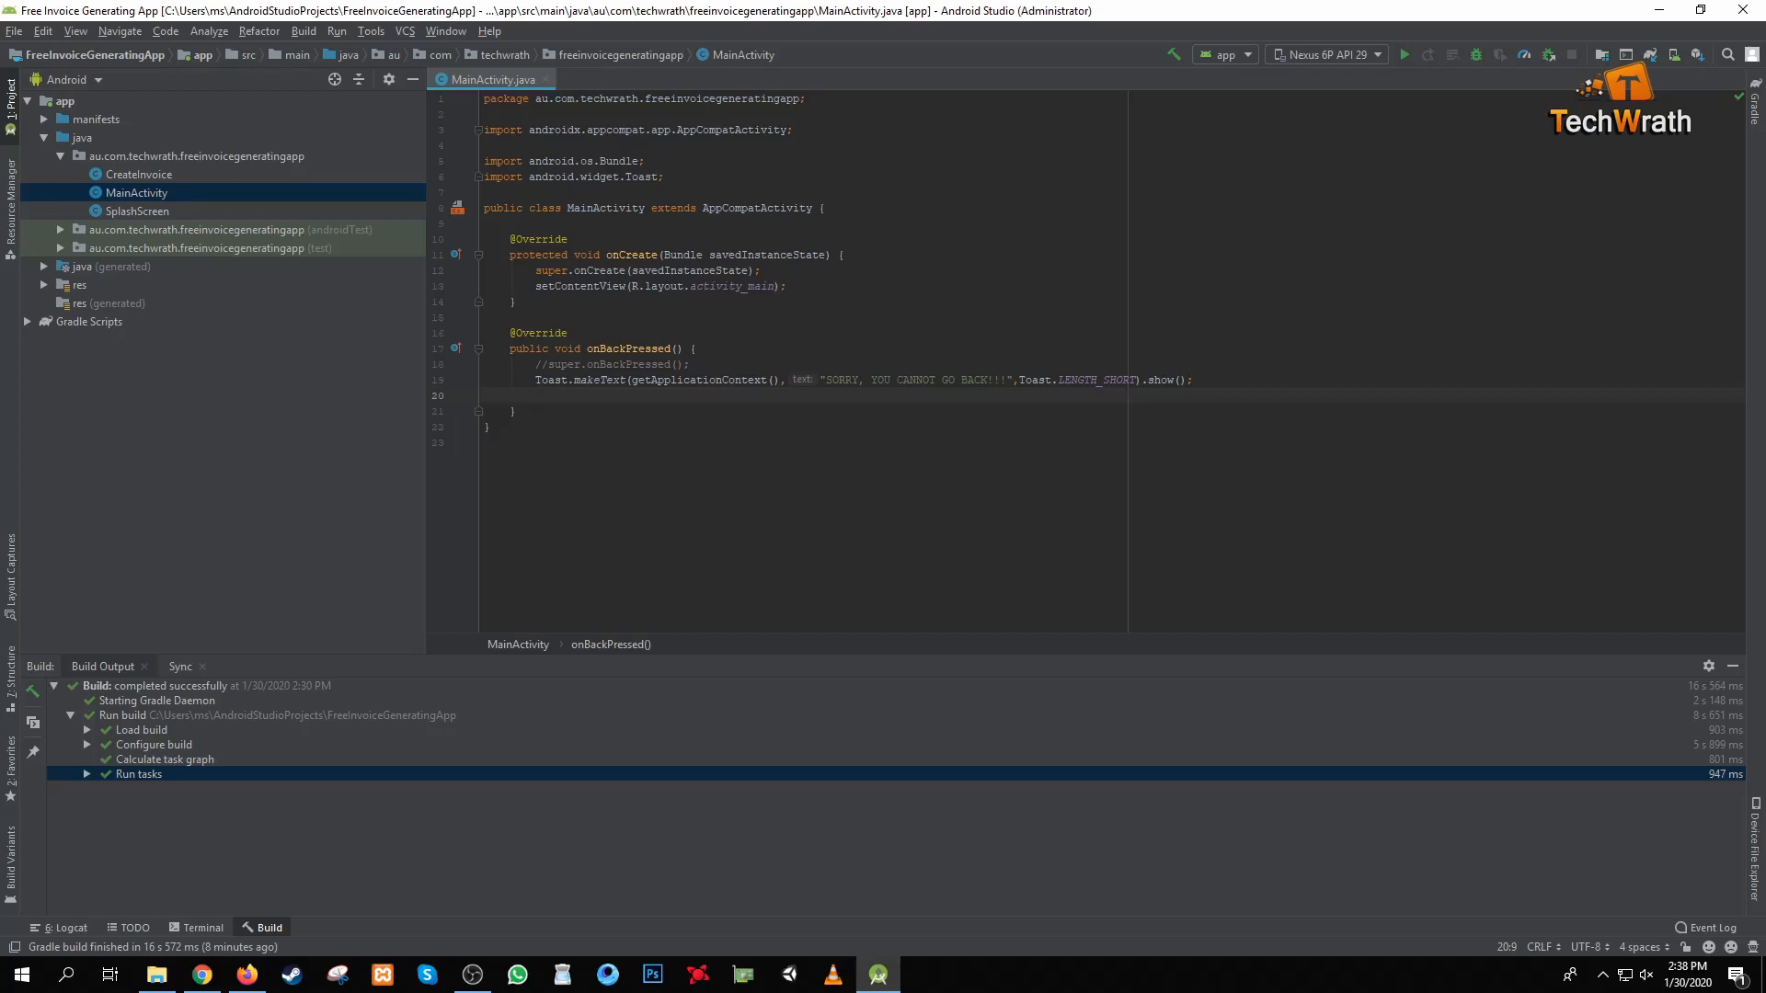
{"action": "type", "text": "//call in any"}
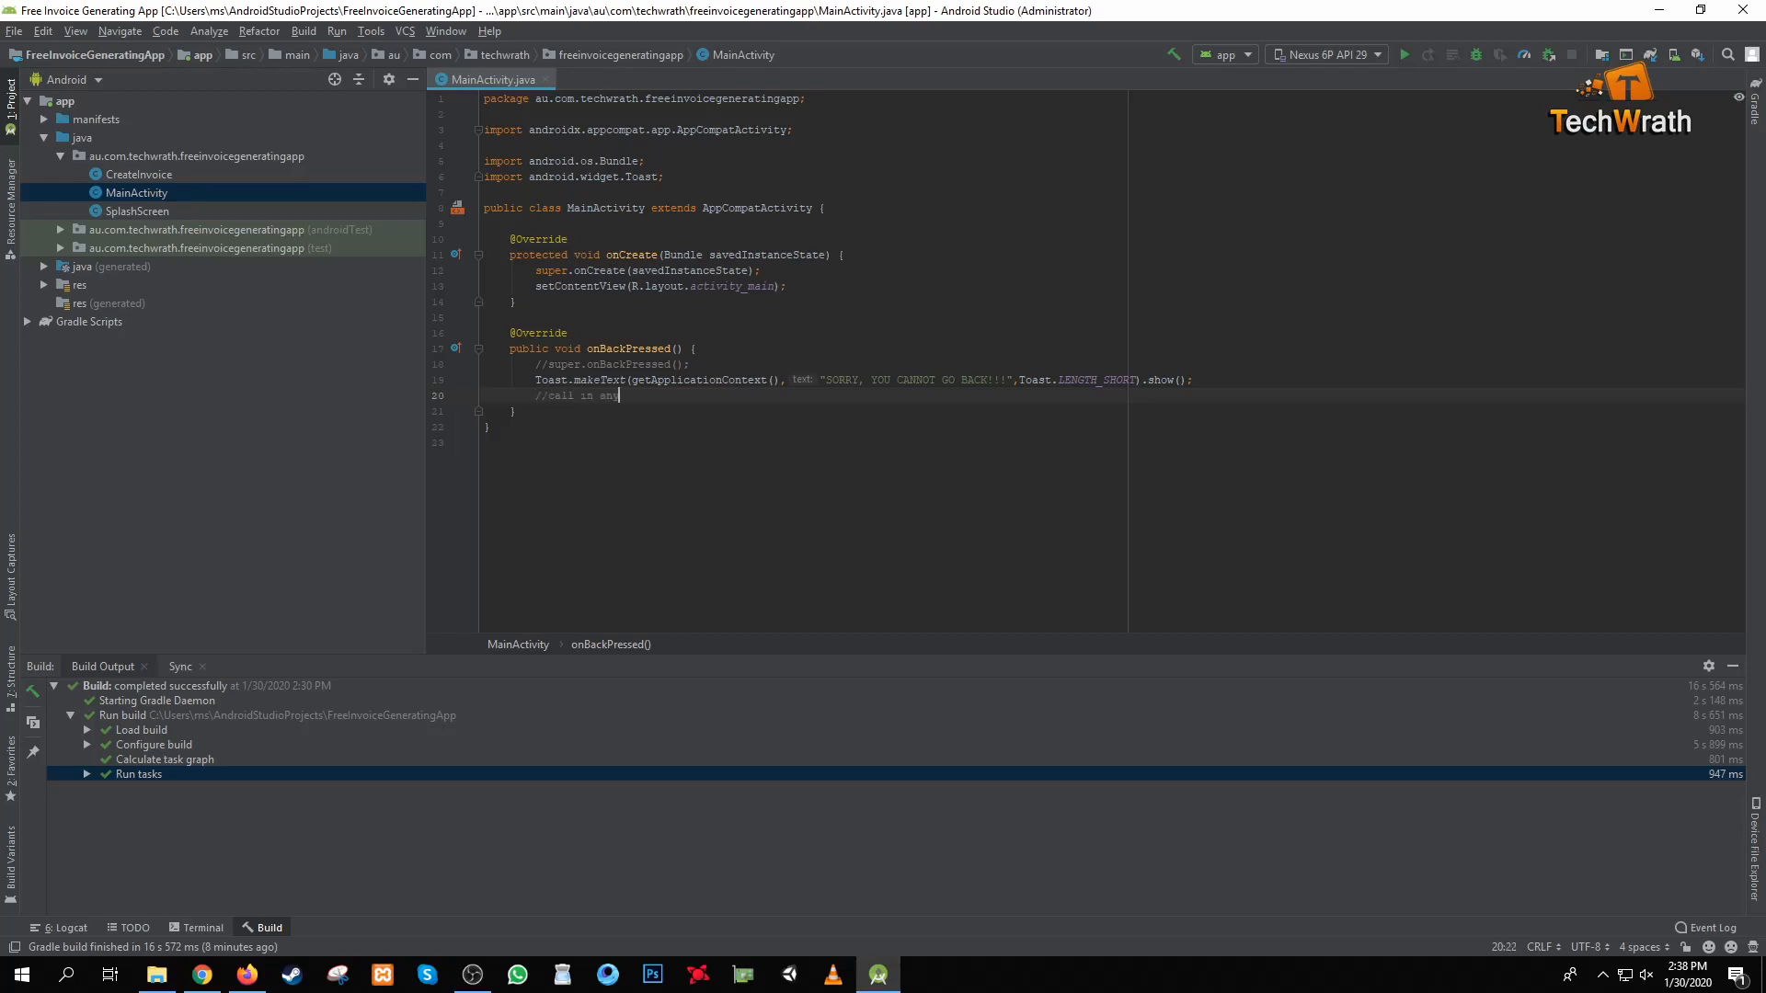
{"action": "type", "text": "function or activituy"}
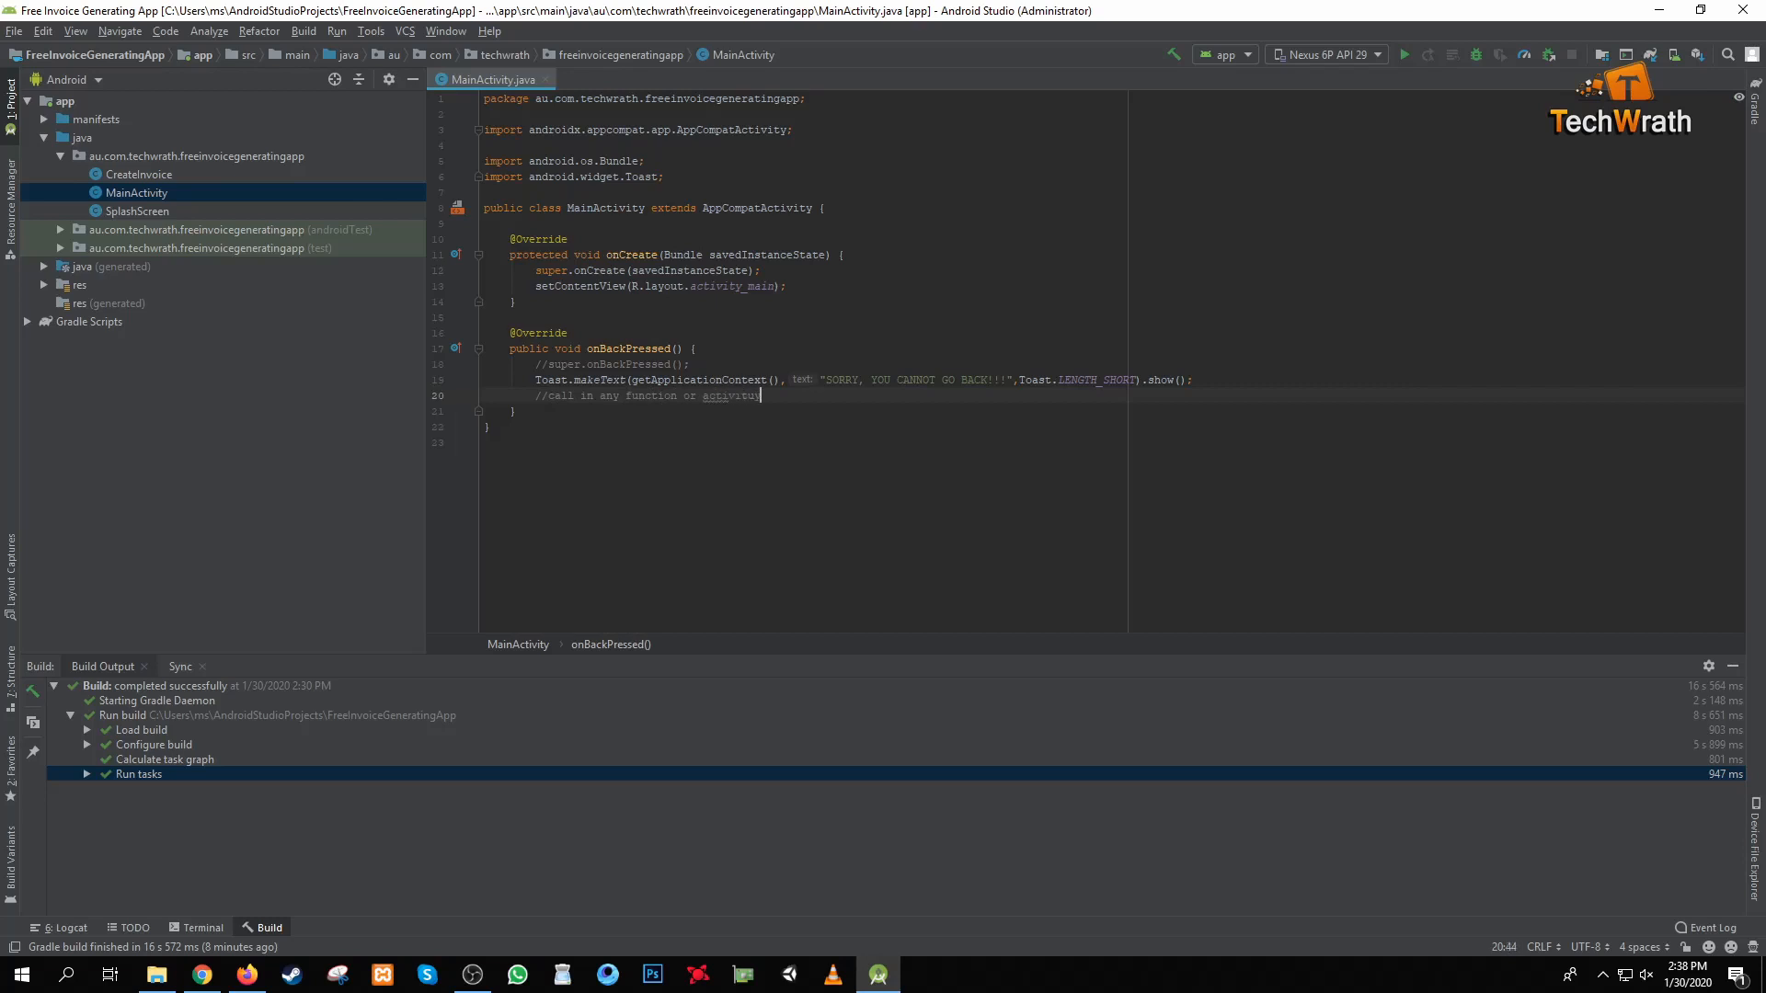
{"action": "type", "text": "you want"}
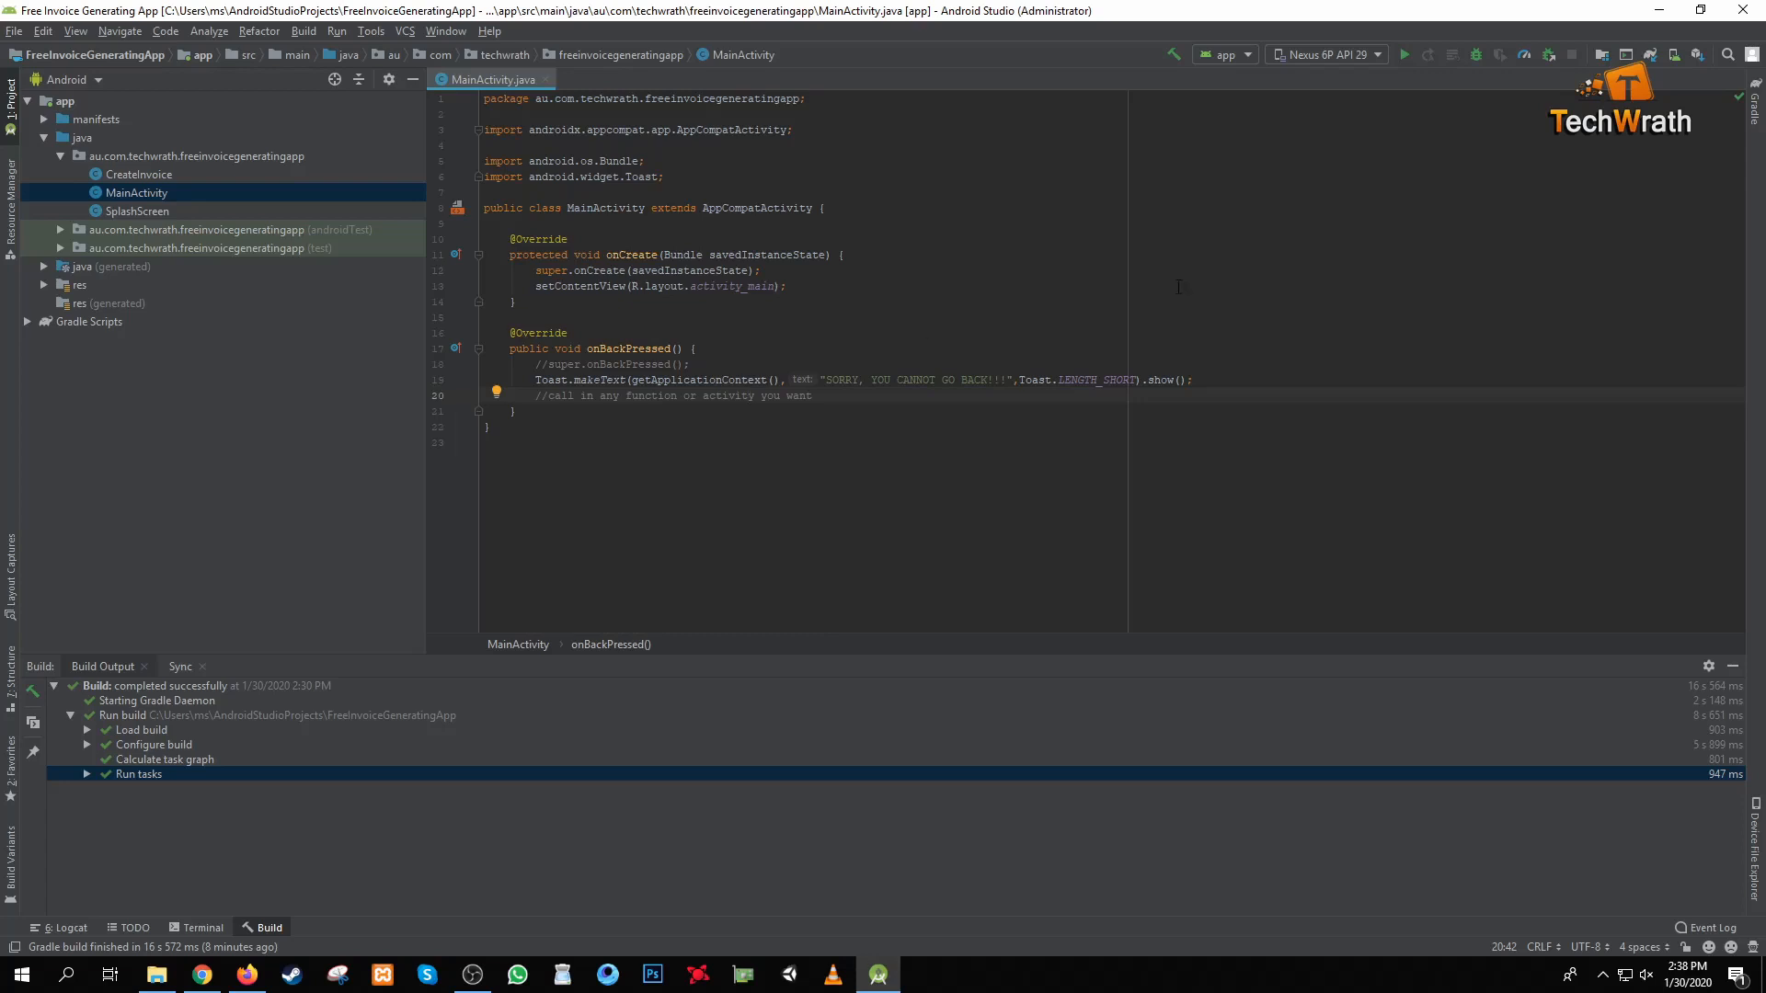
{"action": "left_click", "coordinate": [1376, 54]}
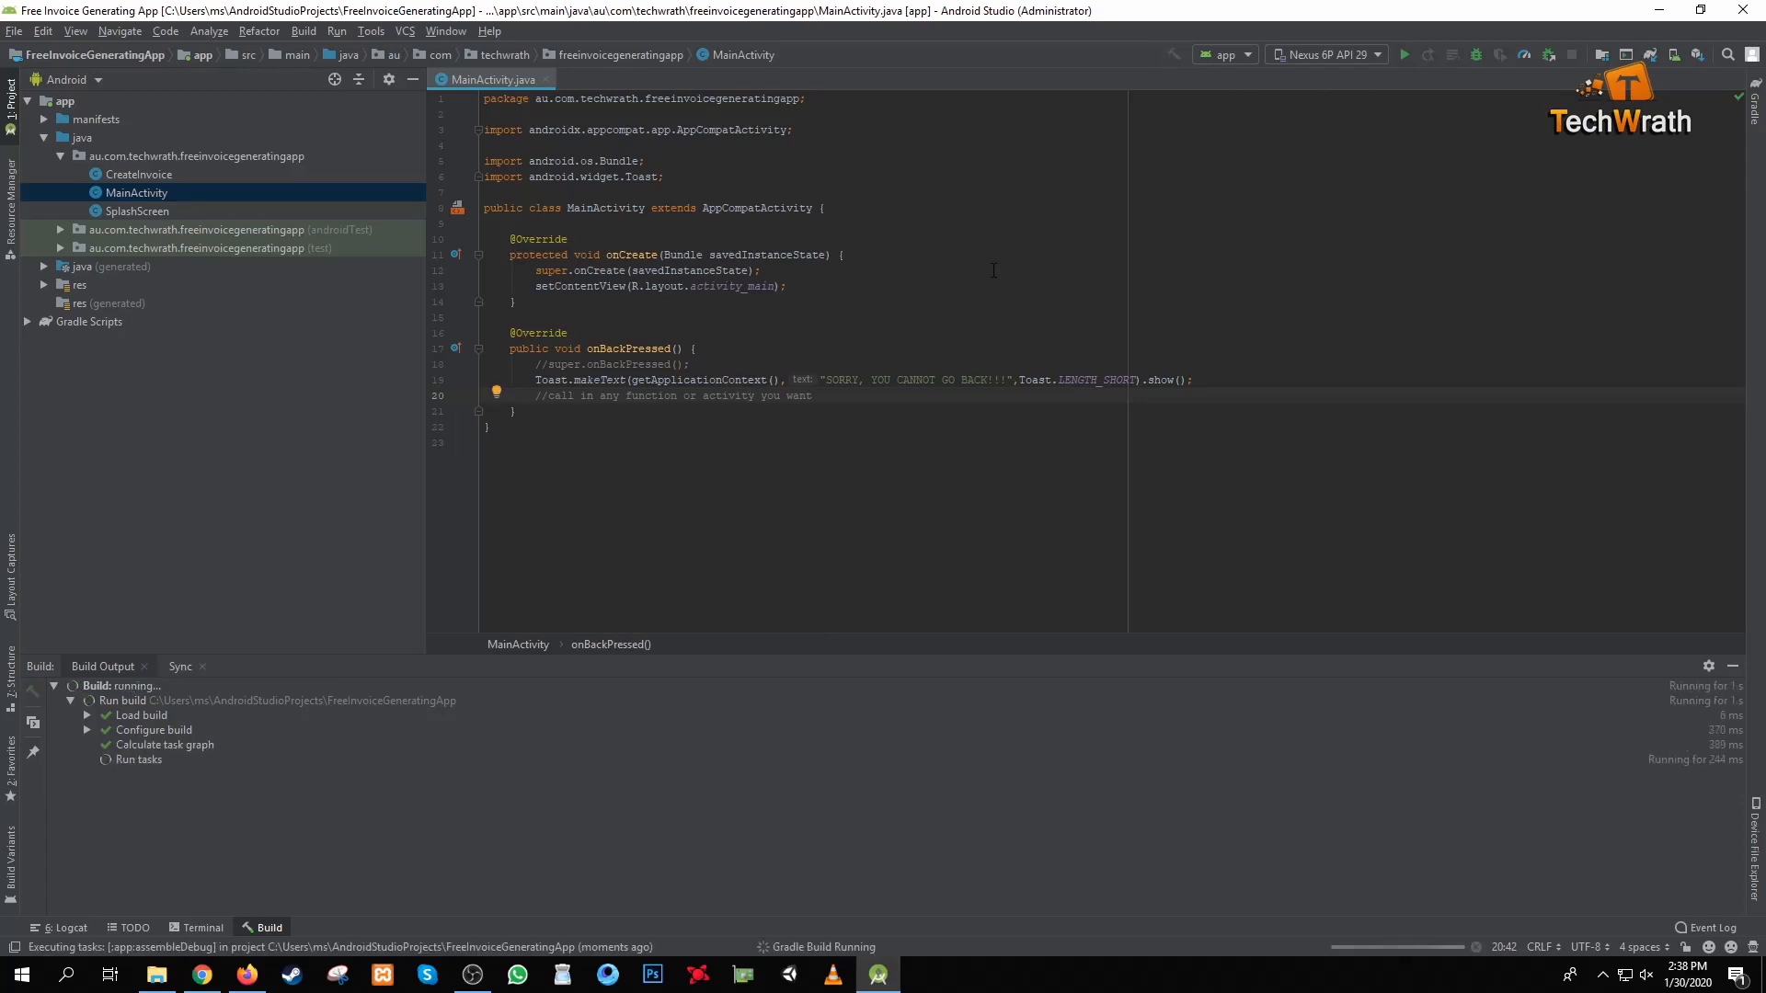